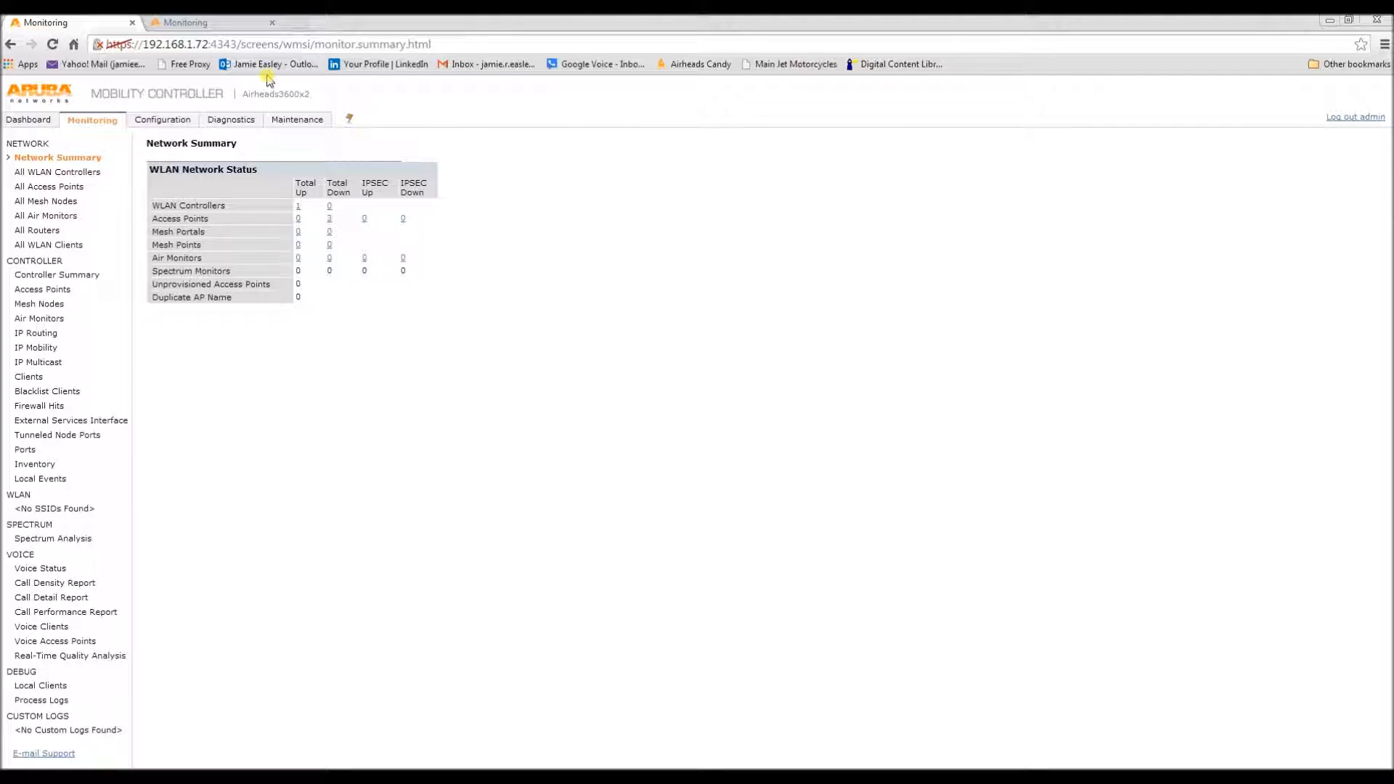
# Step: Go to the master's Configuration tab showing Network > Controller > System Settings
pyautogui.click(161, 119)
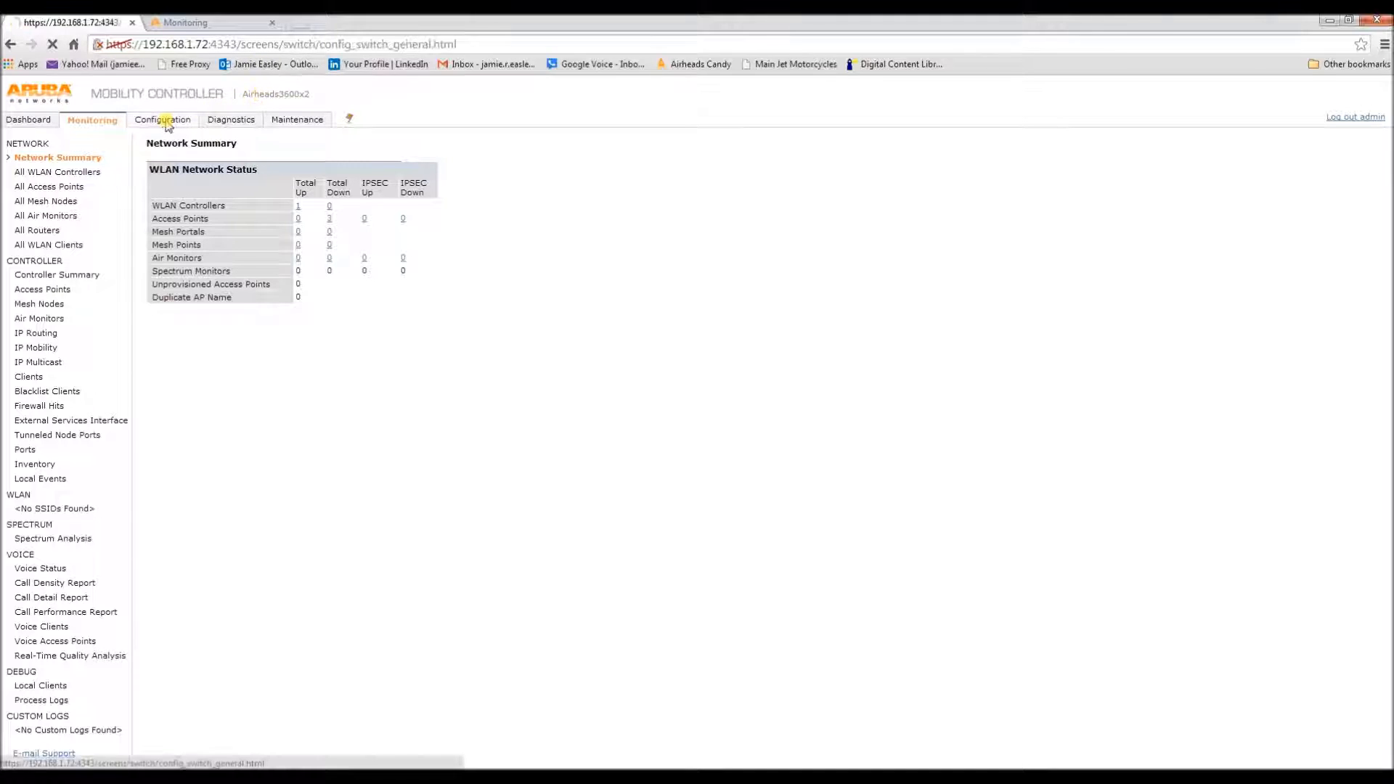
pyautogui.click(161, 119)
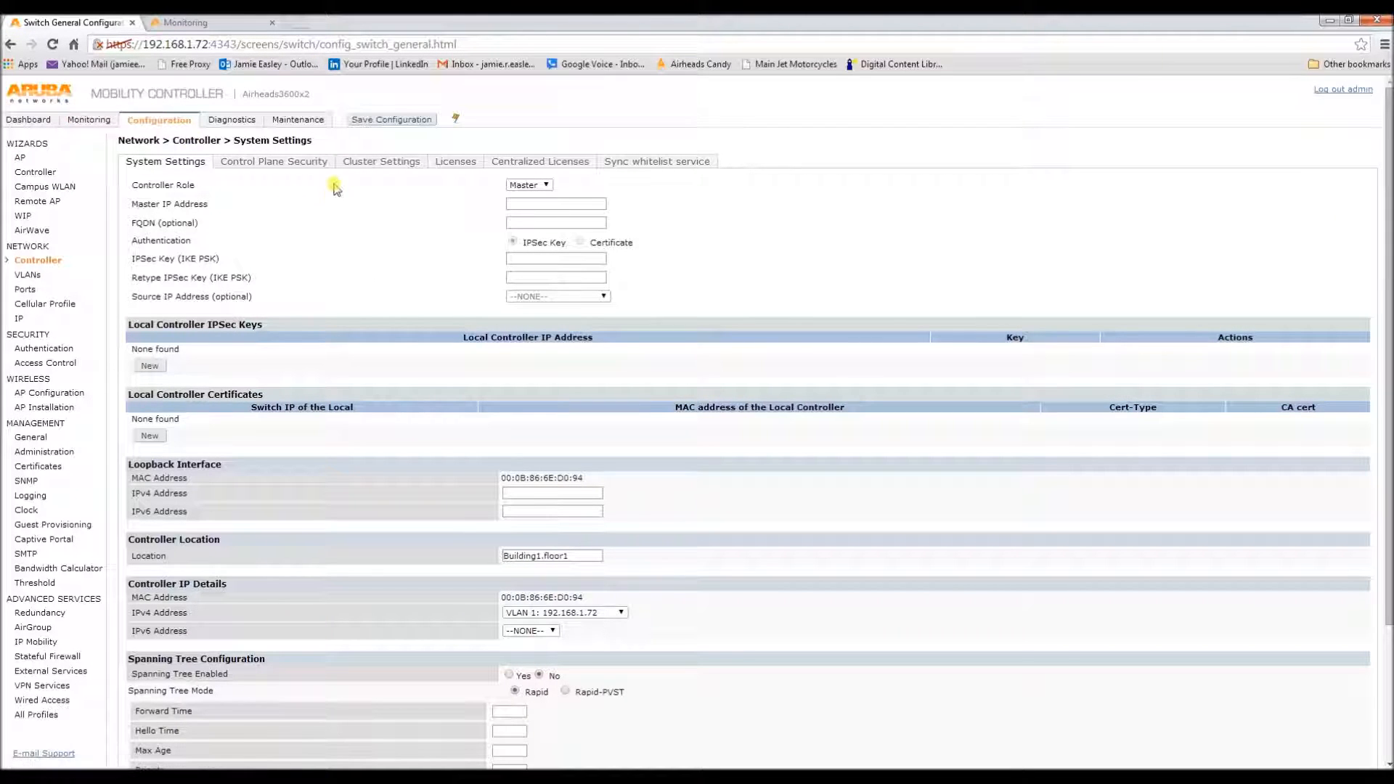
# Step: Add a Local Controller IPsec Keys entry for 192.168.1.73 with the key entered twice
pyautogui.click(150, 366)
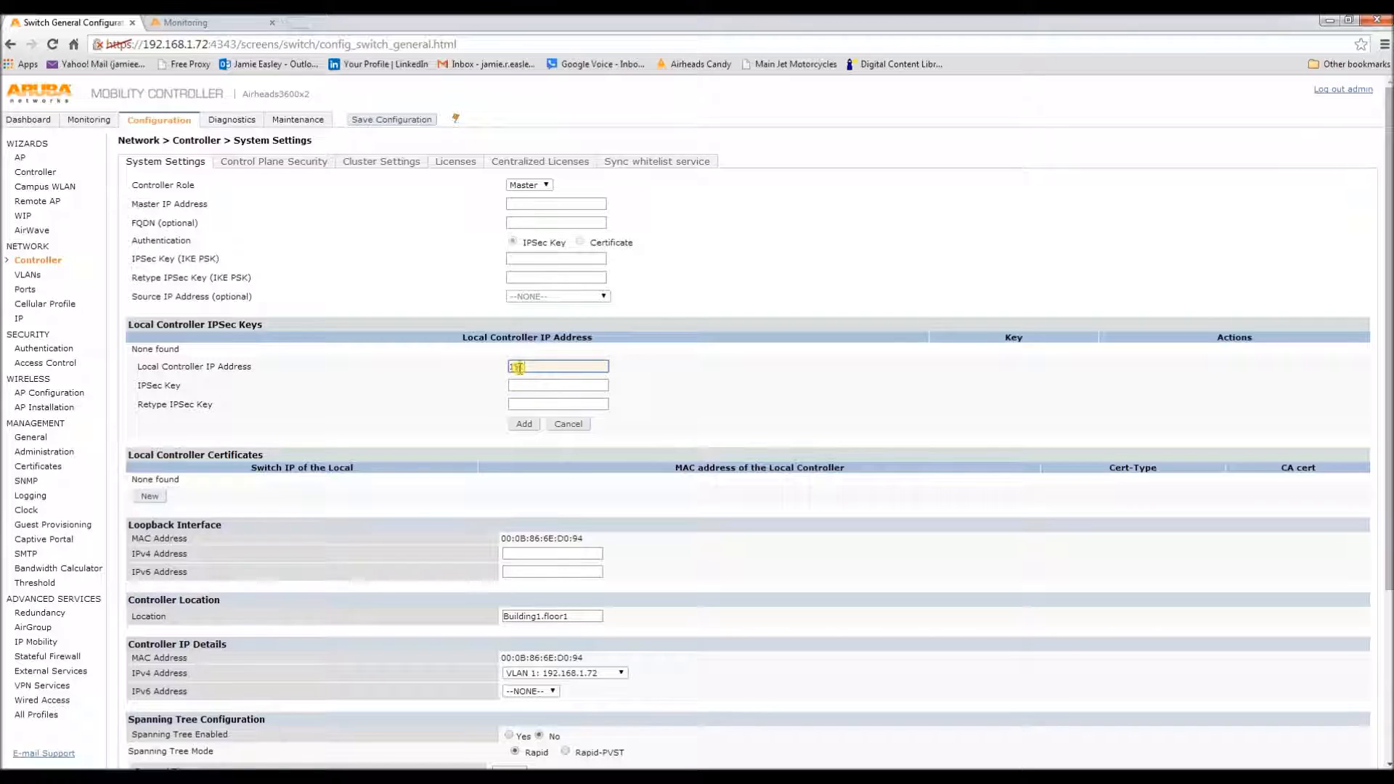
pyautogui.write('192.168.1.73')
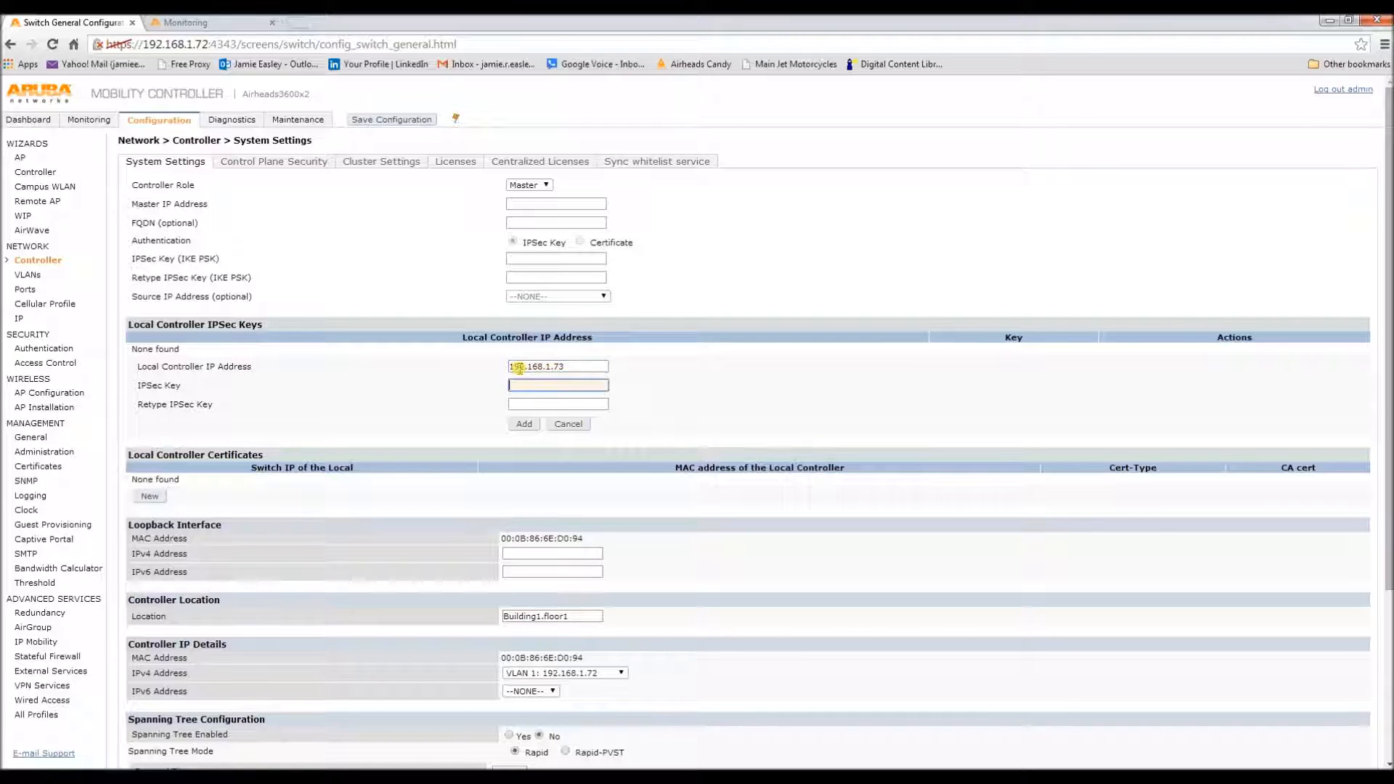
pyautogui.write('••••')
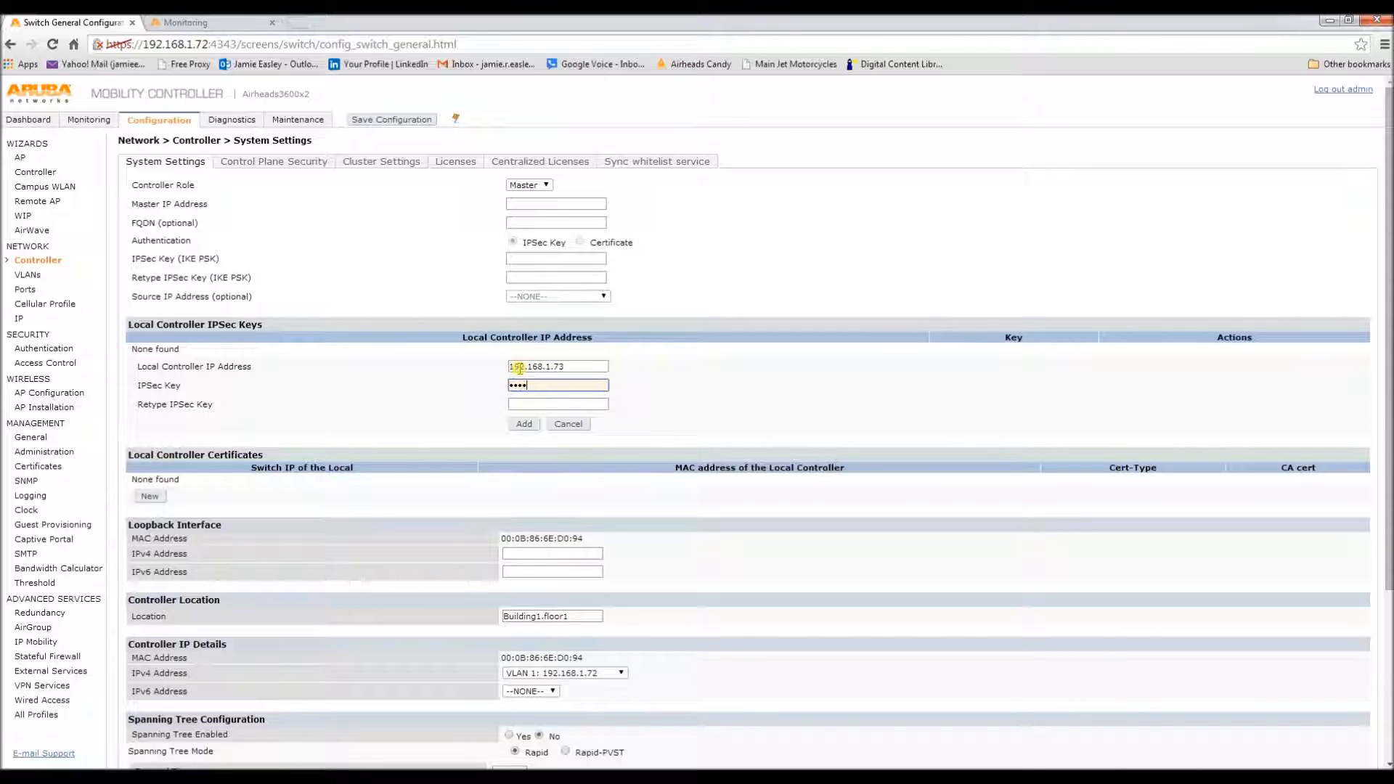
pyautogui.write('•••')
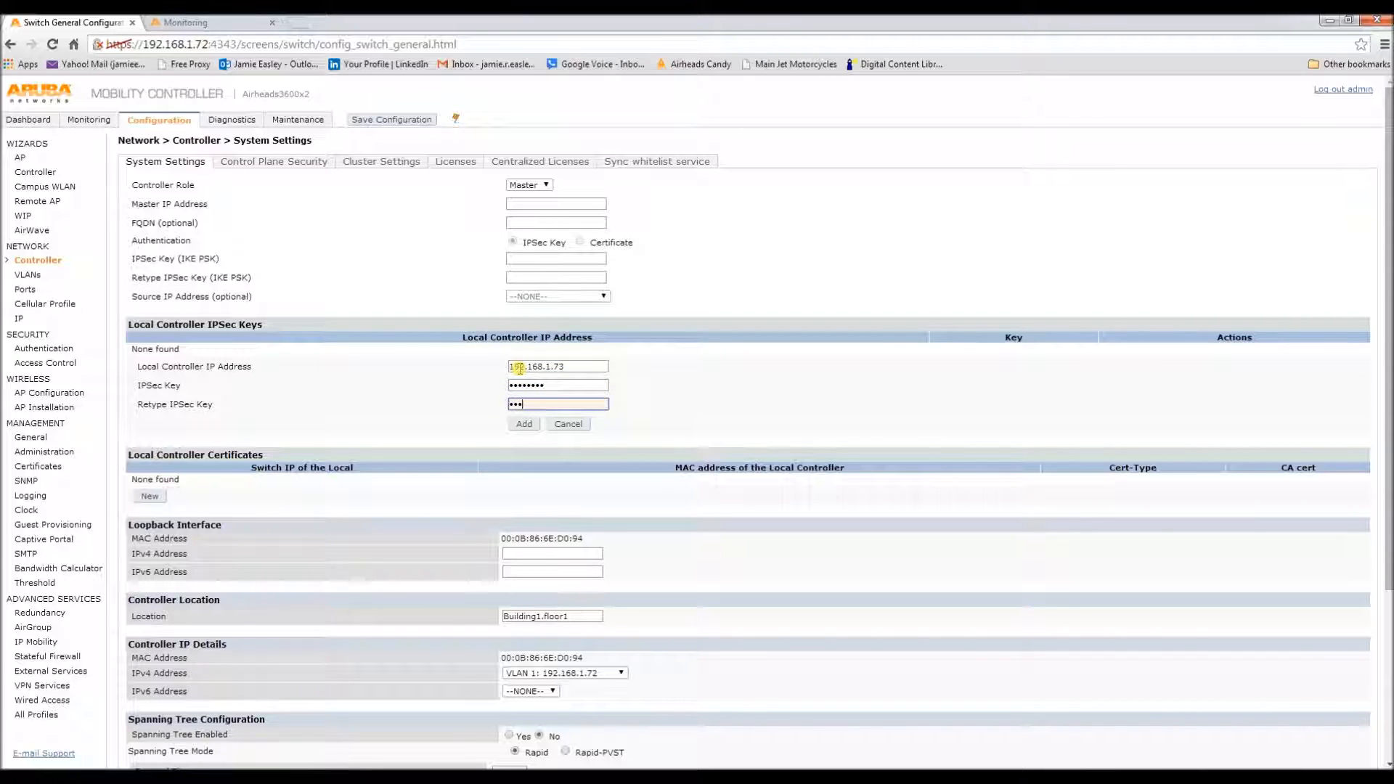
pyautogui.write('•••••')
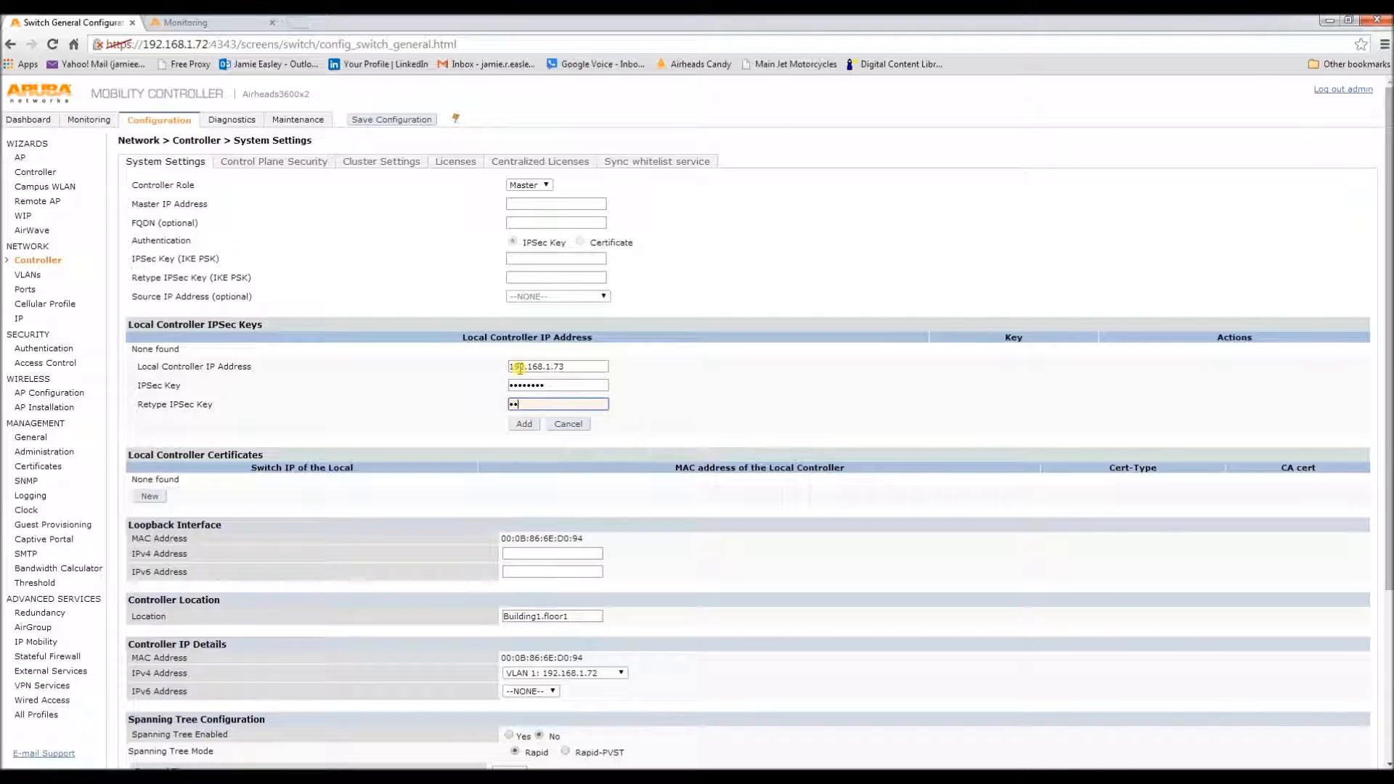
pyautogui.write('••••••')
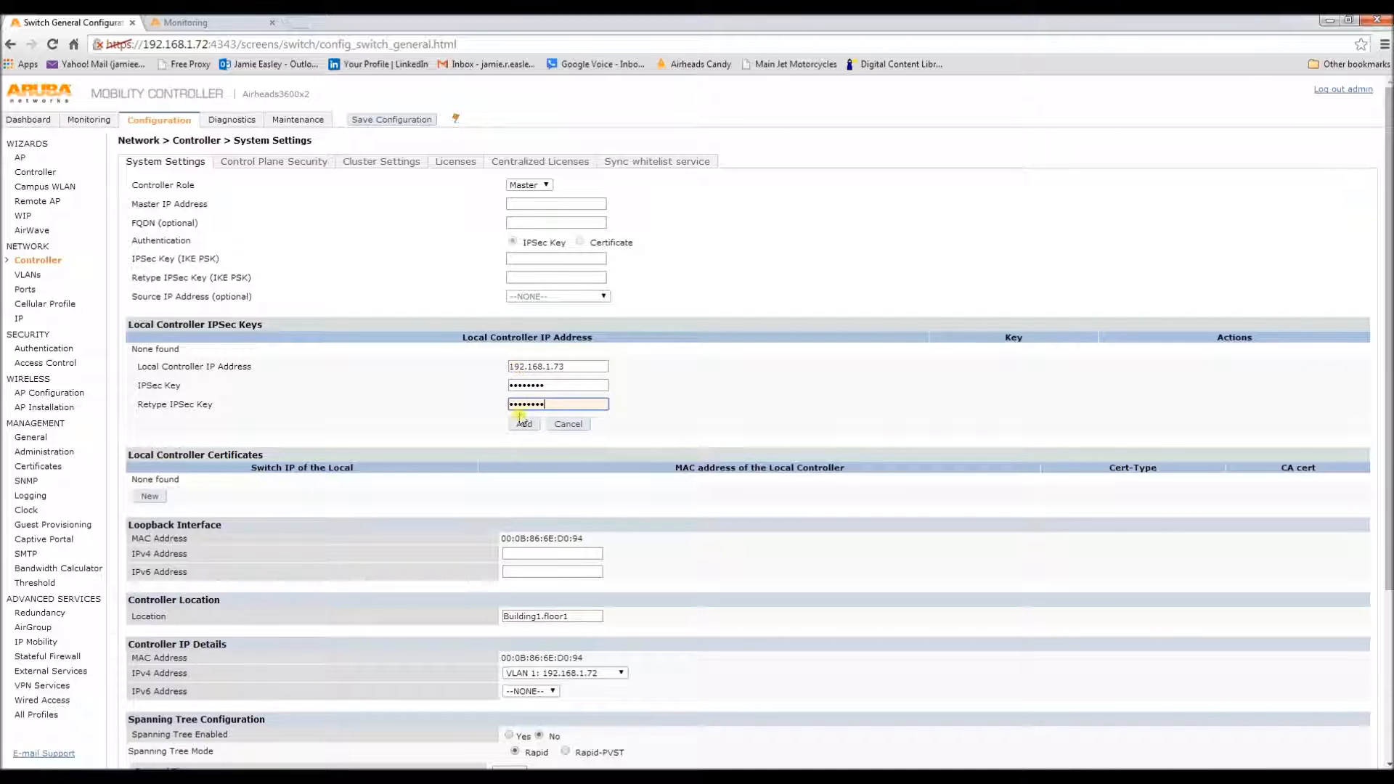
pyautogui.click(523, 422)
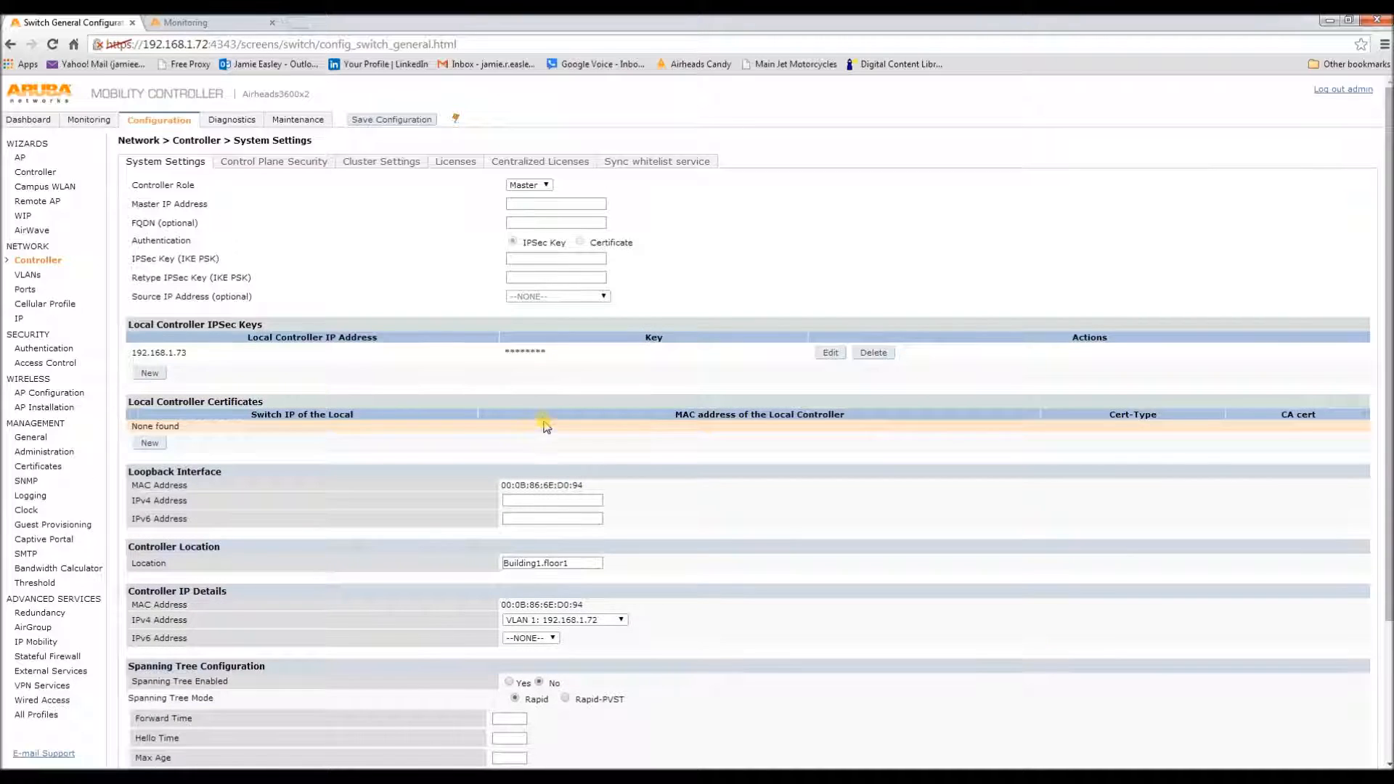
# Step: Apply the updated system settings on the master controller
pyautogui.scroll(-3)
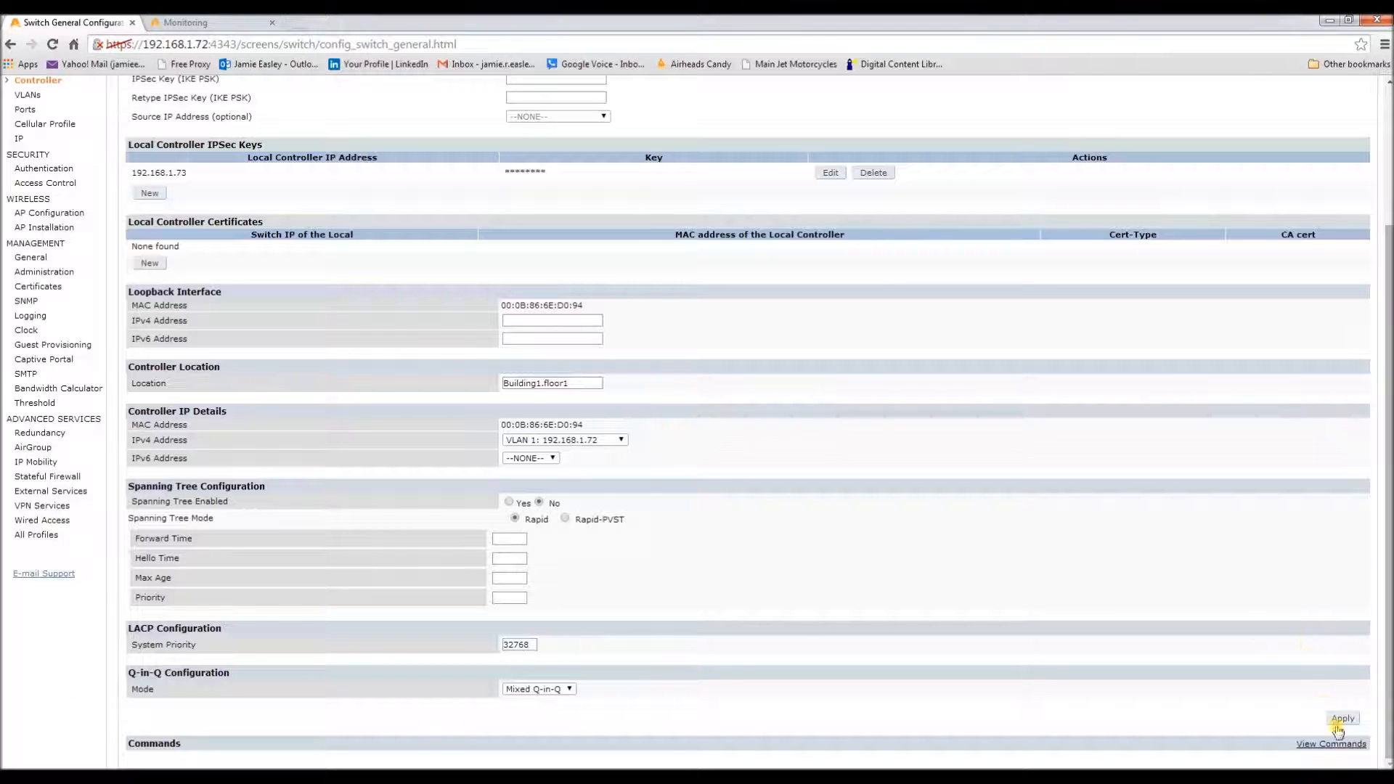
pyautogui.click(1342, 718)
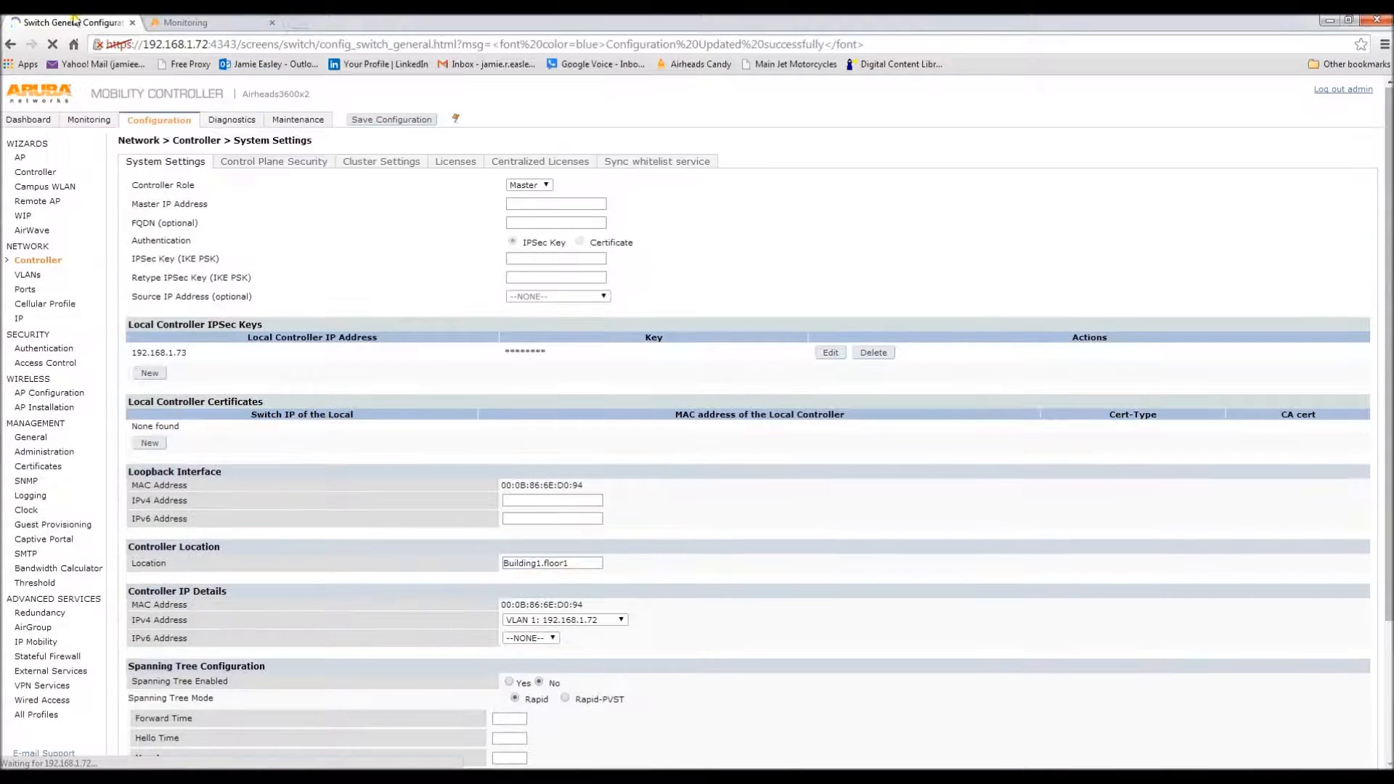
# Step: On the other controller's System Settings, set Controller Role to Local
pyautogui.click(184, 21)
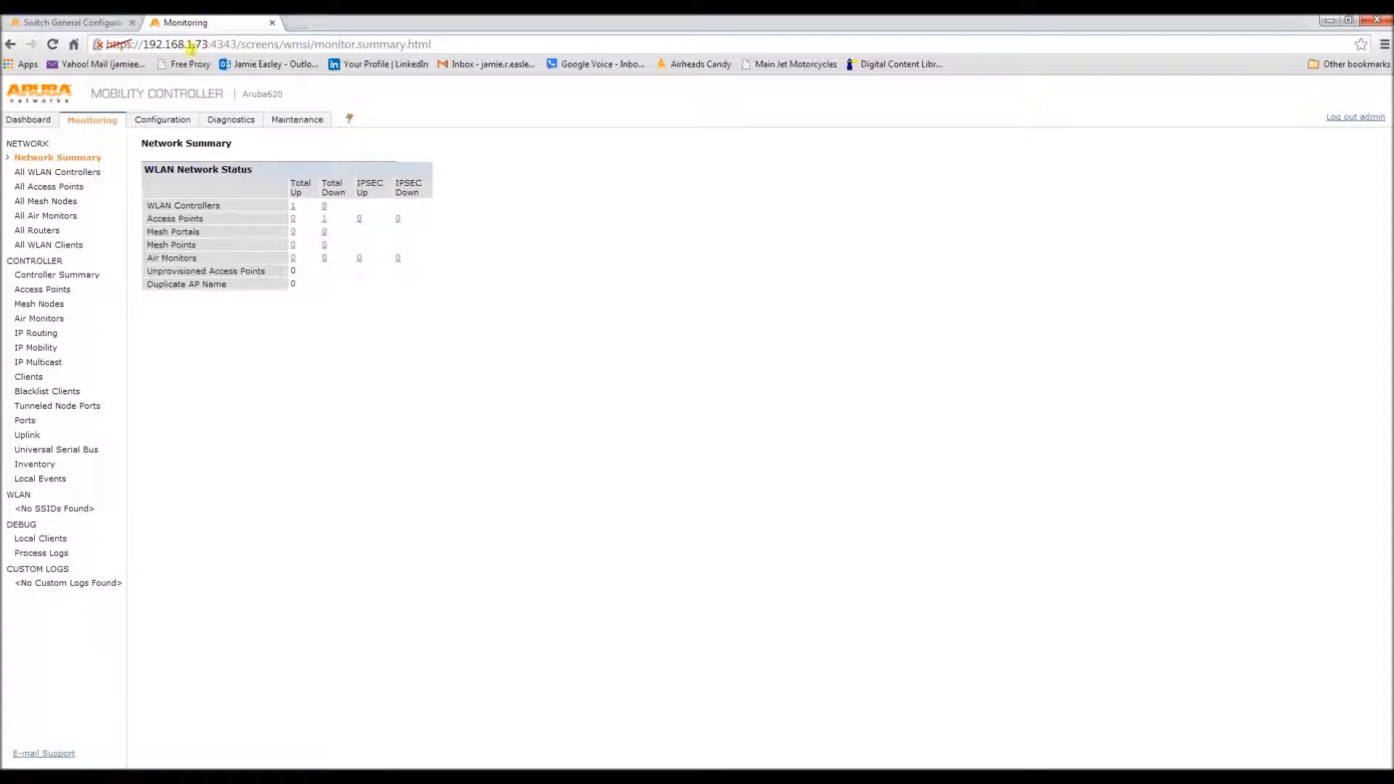
pyautogui.click(161, 119)
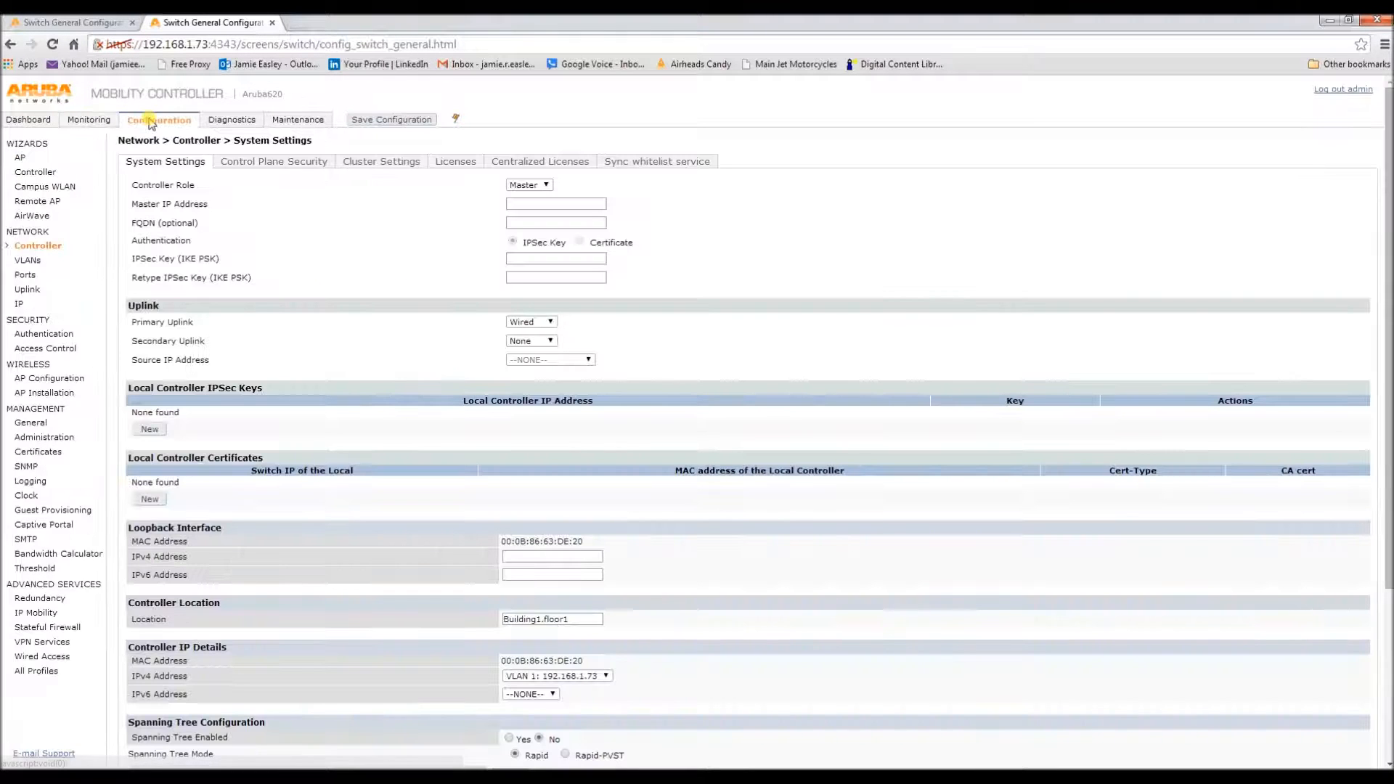
pyautogui.click(529, 185)
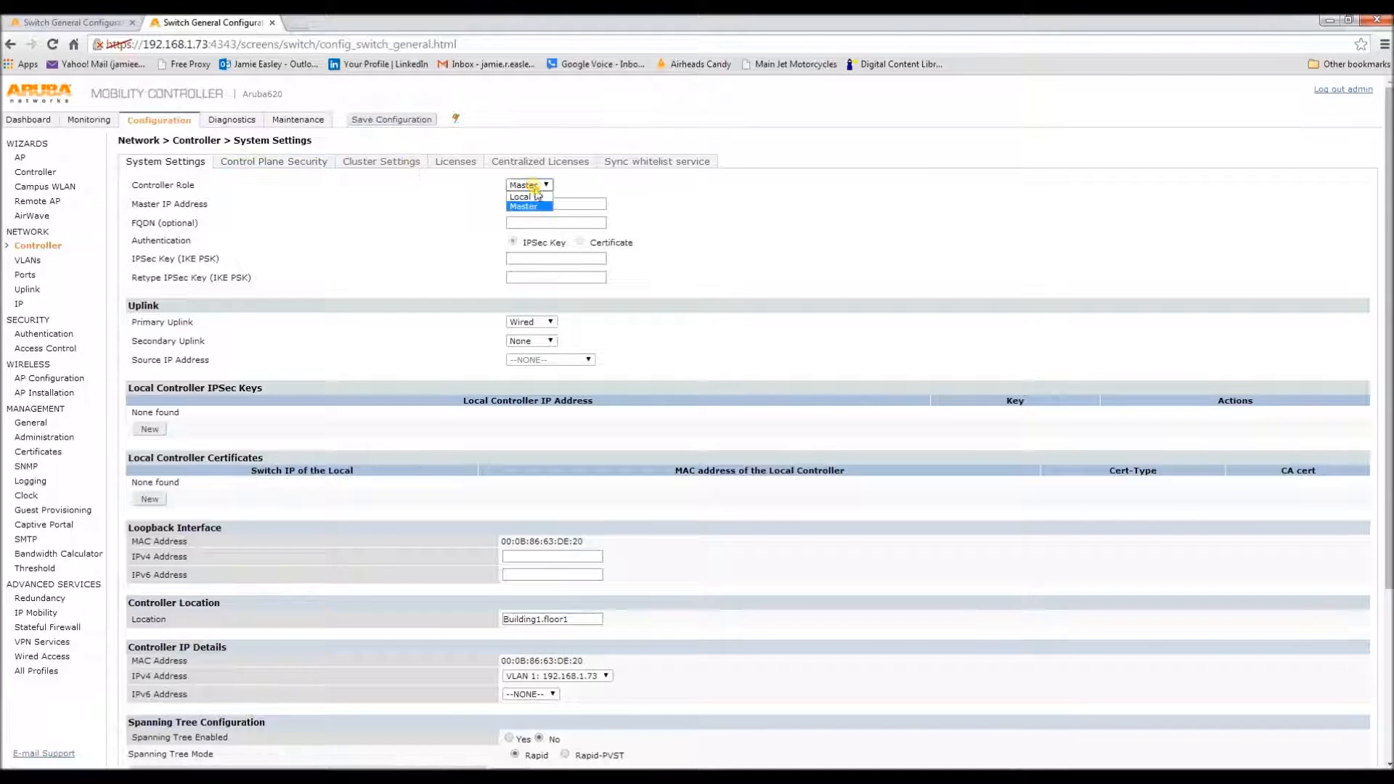
pyautogui.click(520, 196)
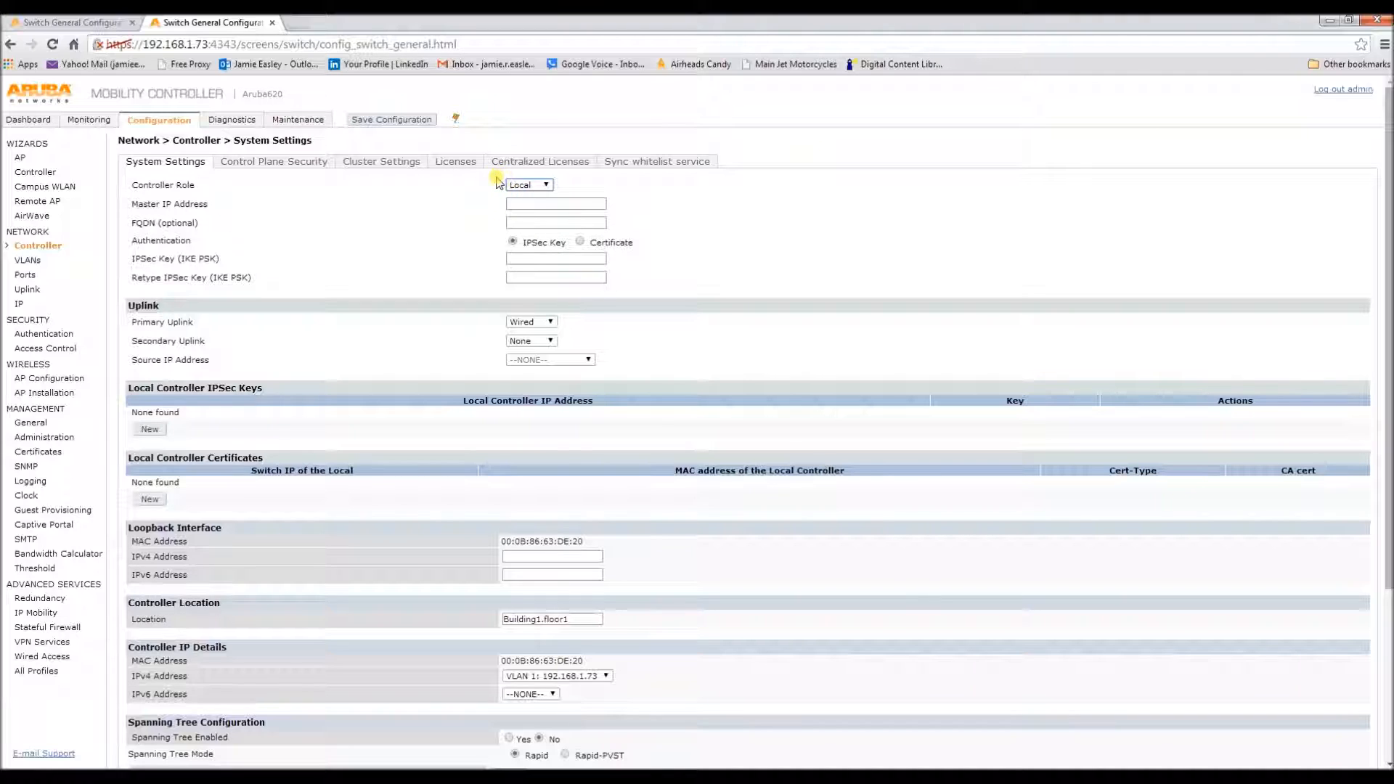
# Step: Enter Master IP 192.168.1.72 with IPSec Key authentication and the matching pre-shared key
pyautogui.click(555, 203)
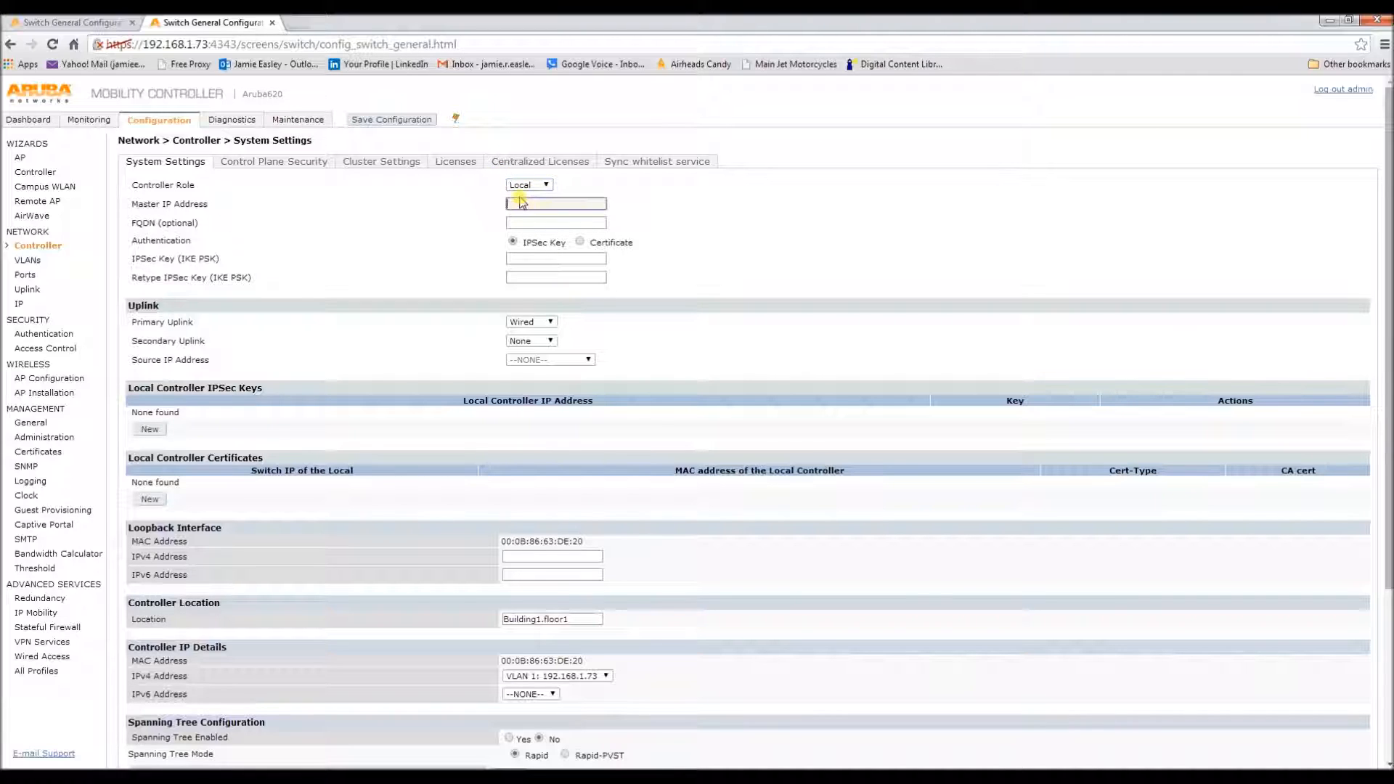
pyautogui.write('19')
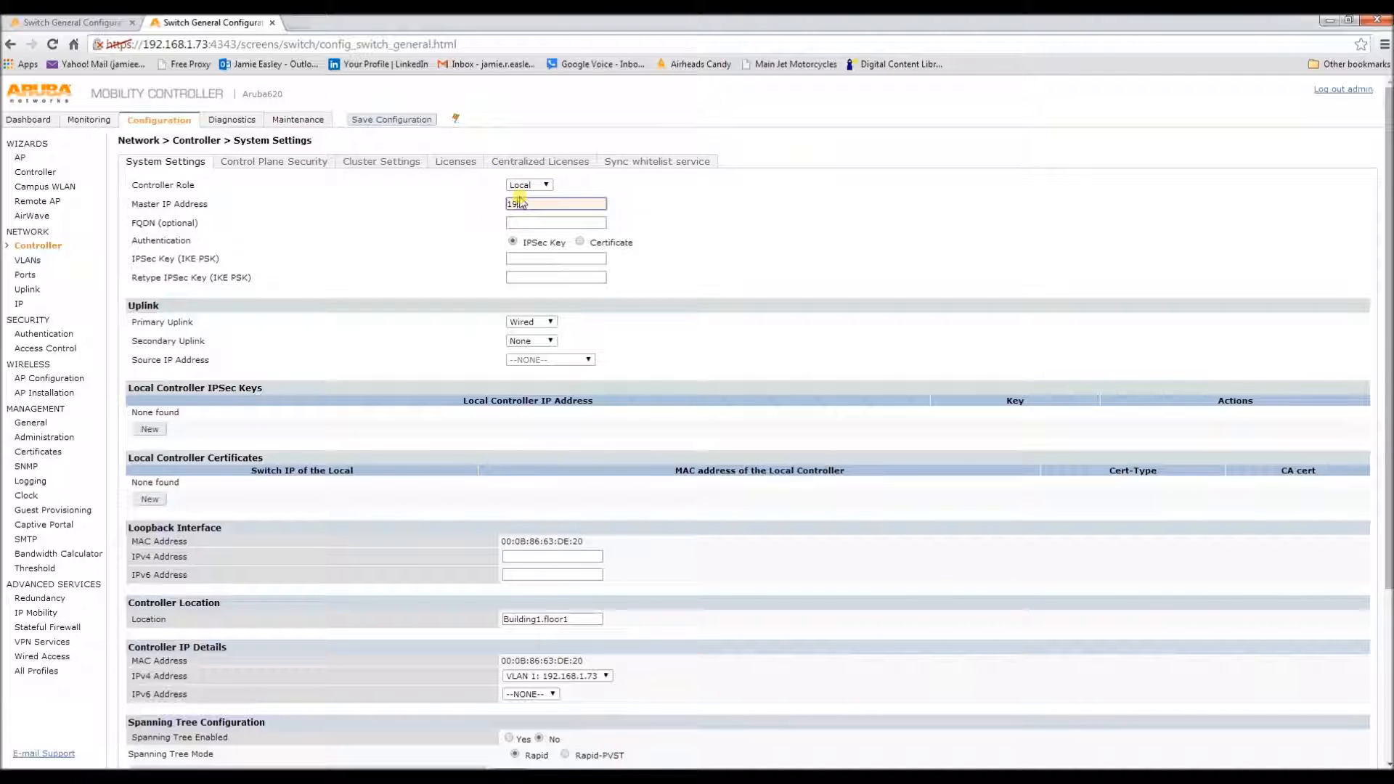
pyautogui.write('192.168.17')
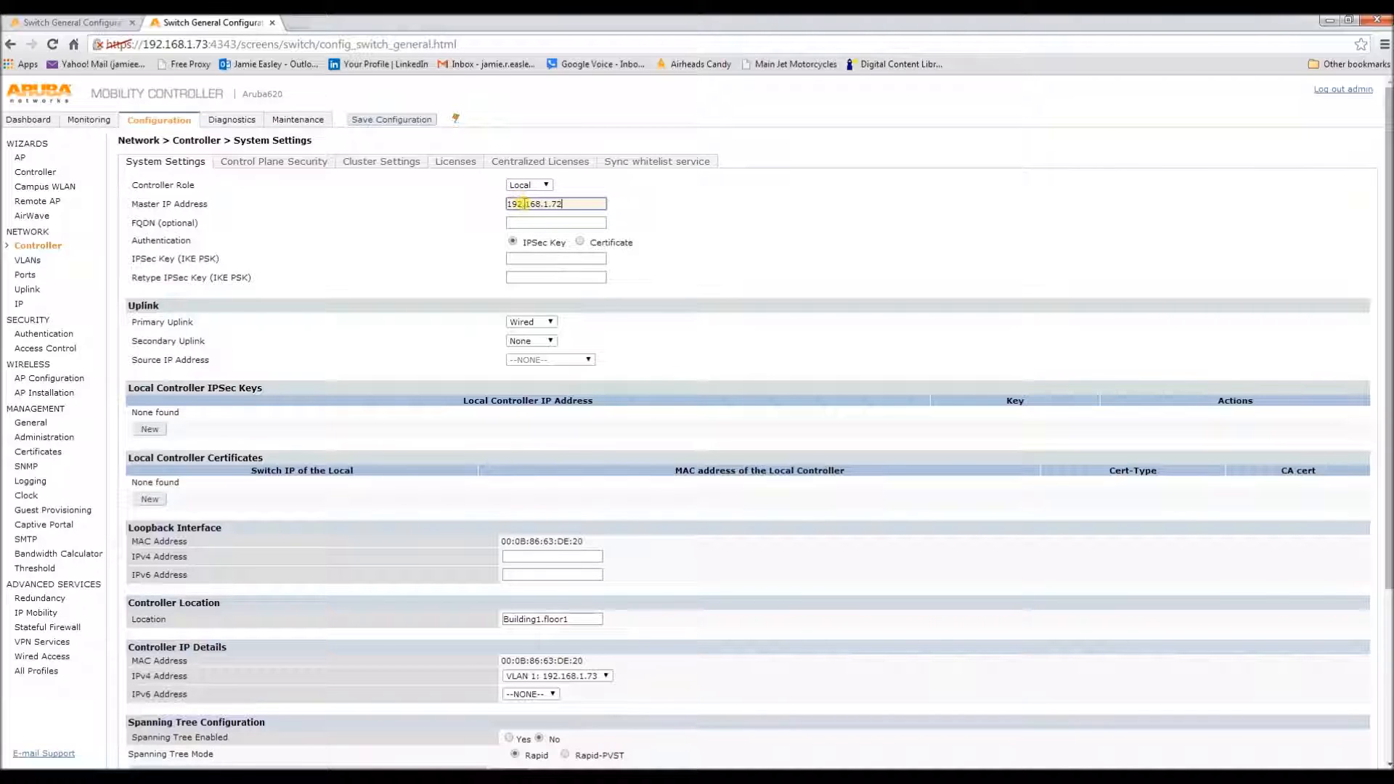
pyautogui.click(555, 258)
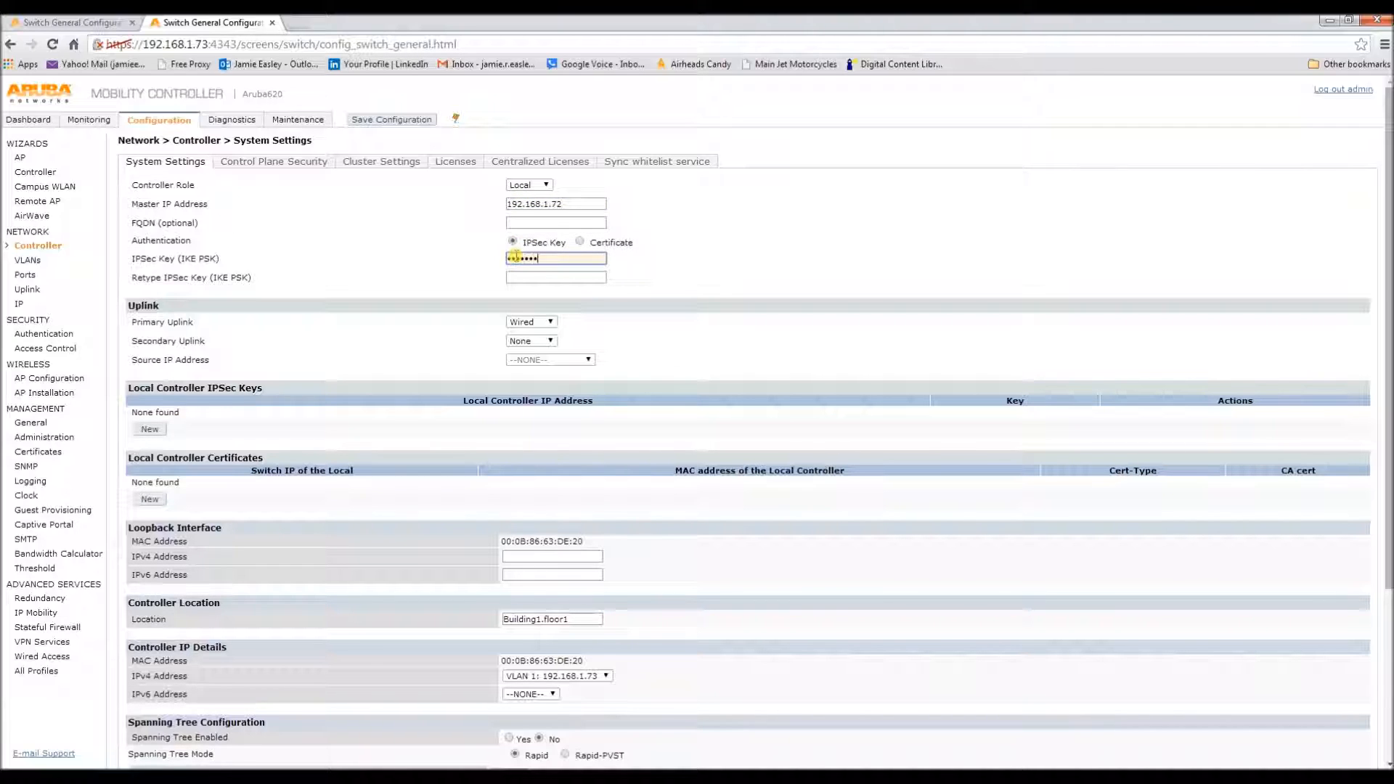
pyautogui.write('••••••')
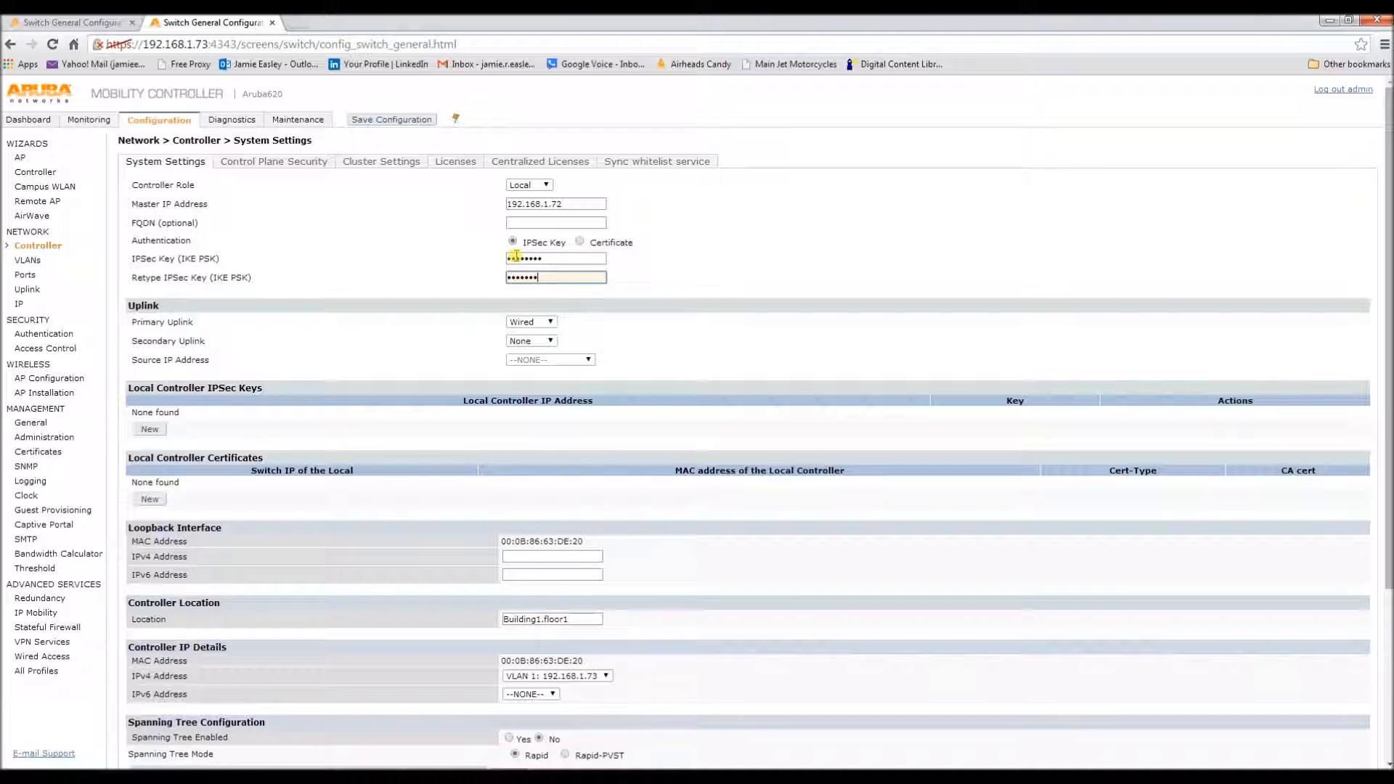
pyautogui.scroll(-3)
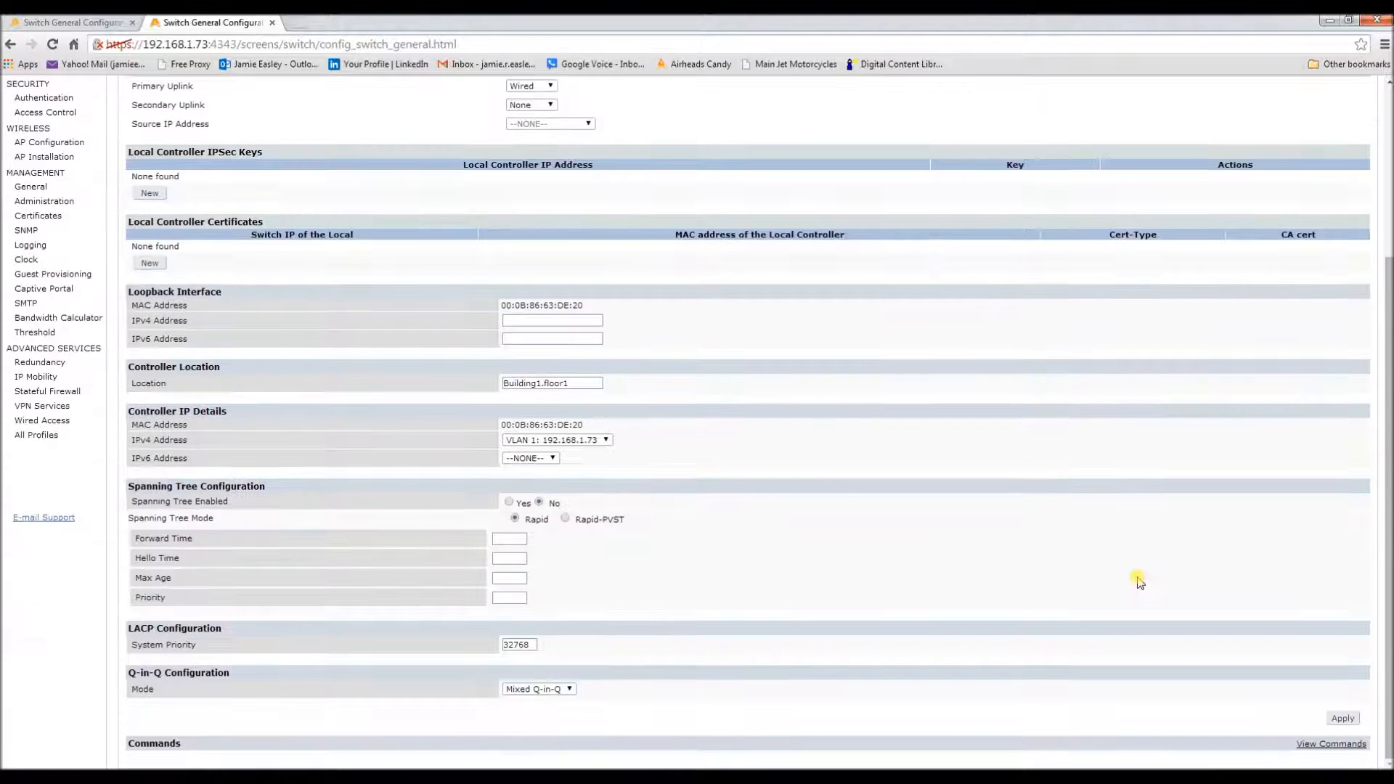
# Step: Apply the Local role settings and confirm the role-change warning
pyautogui.click(1341, 717)
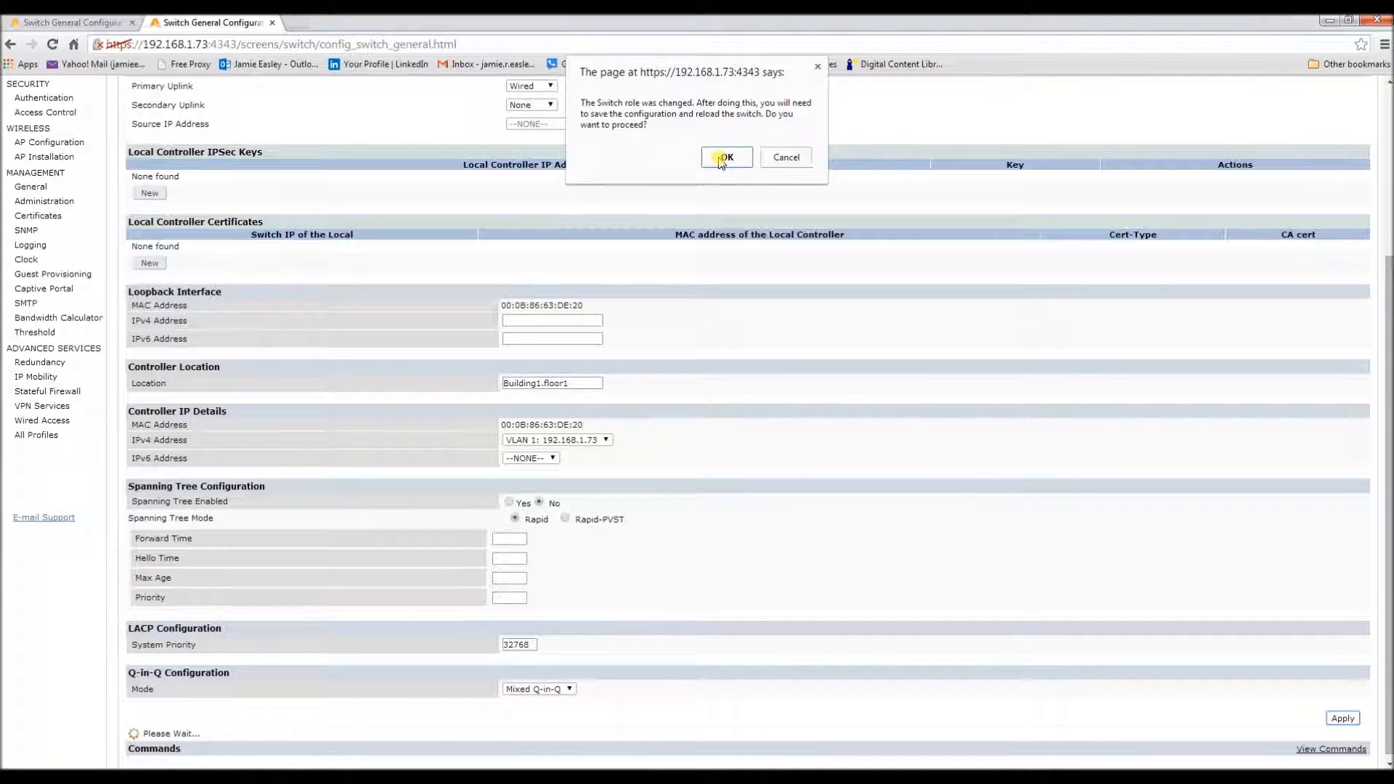
pyautogui.click(726, 157)
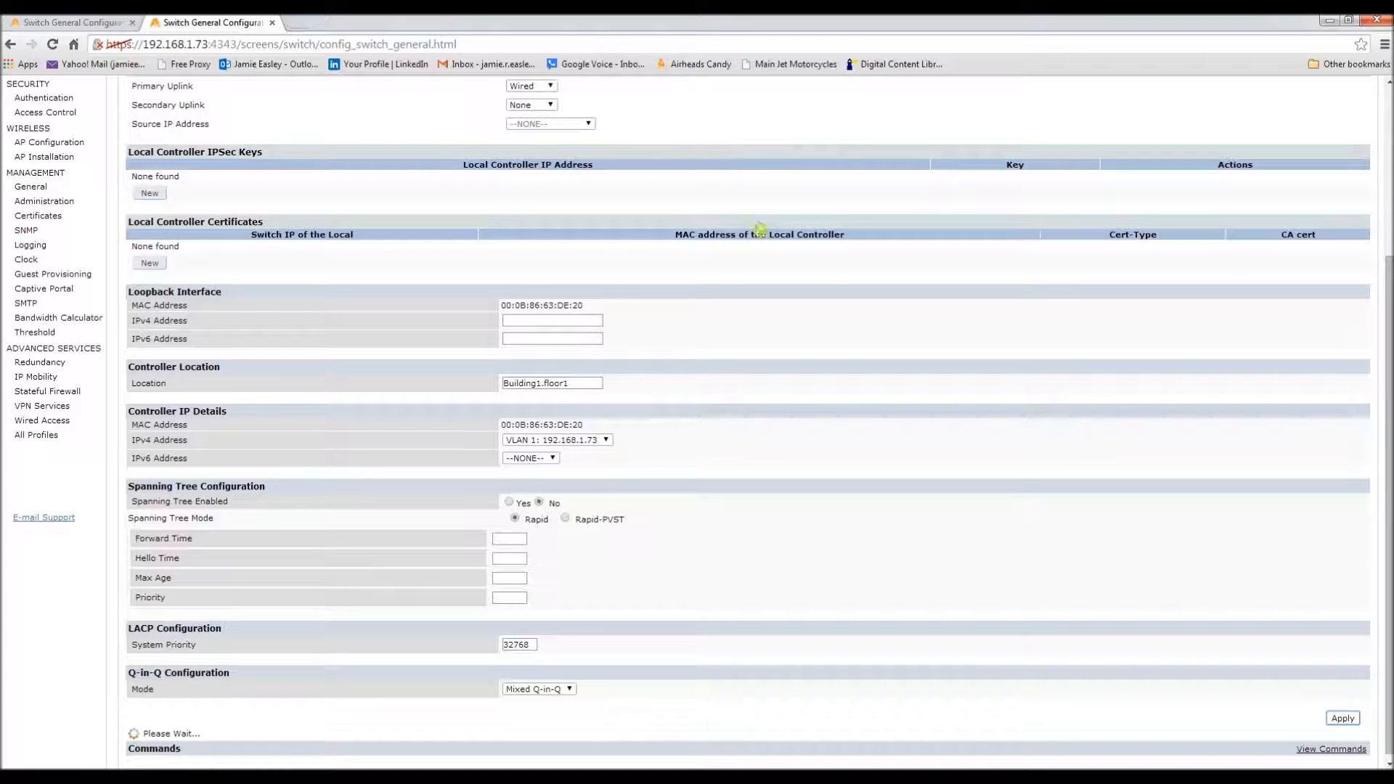
pyautogui.click(1341, 717)
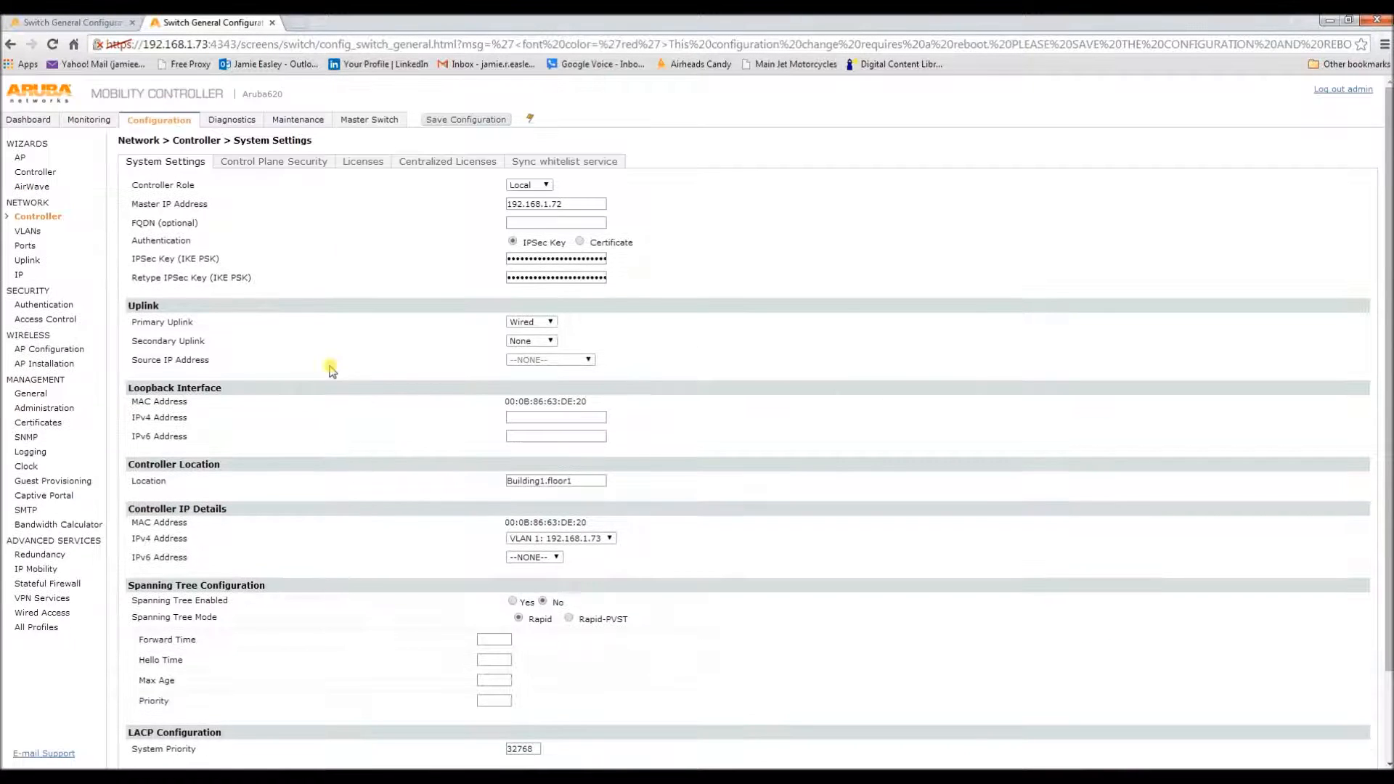
# Step: Save the configuration to flash and acknowledge the success message
pyautogui.click(465, 120)
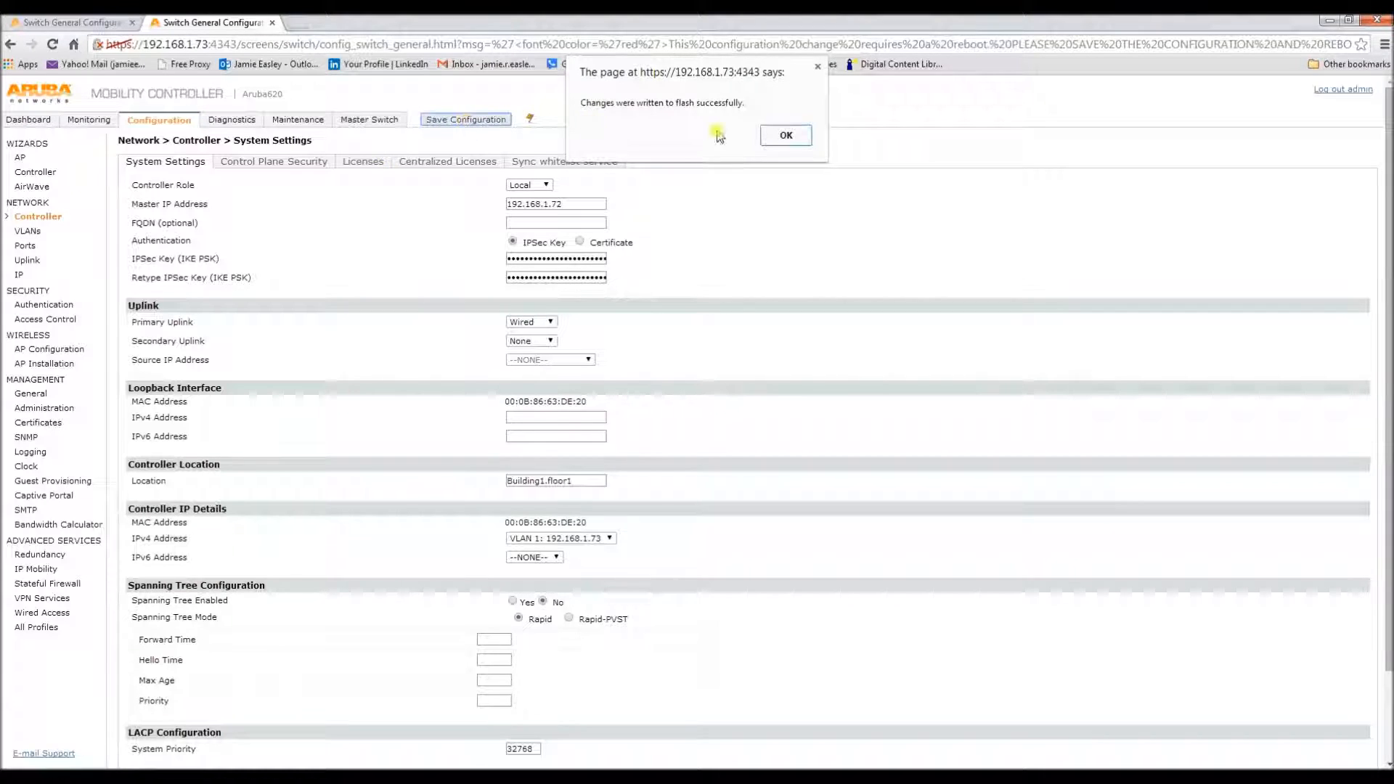
pyautogui.click(784, 135)
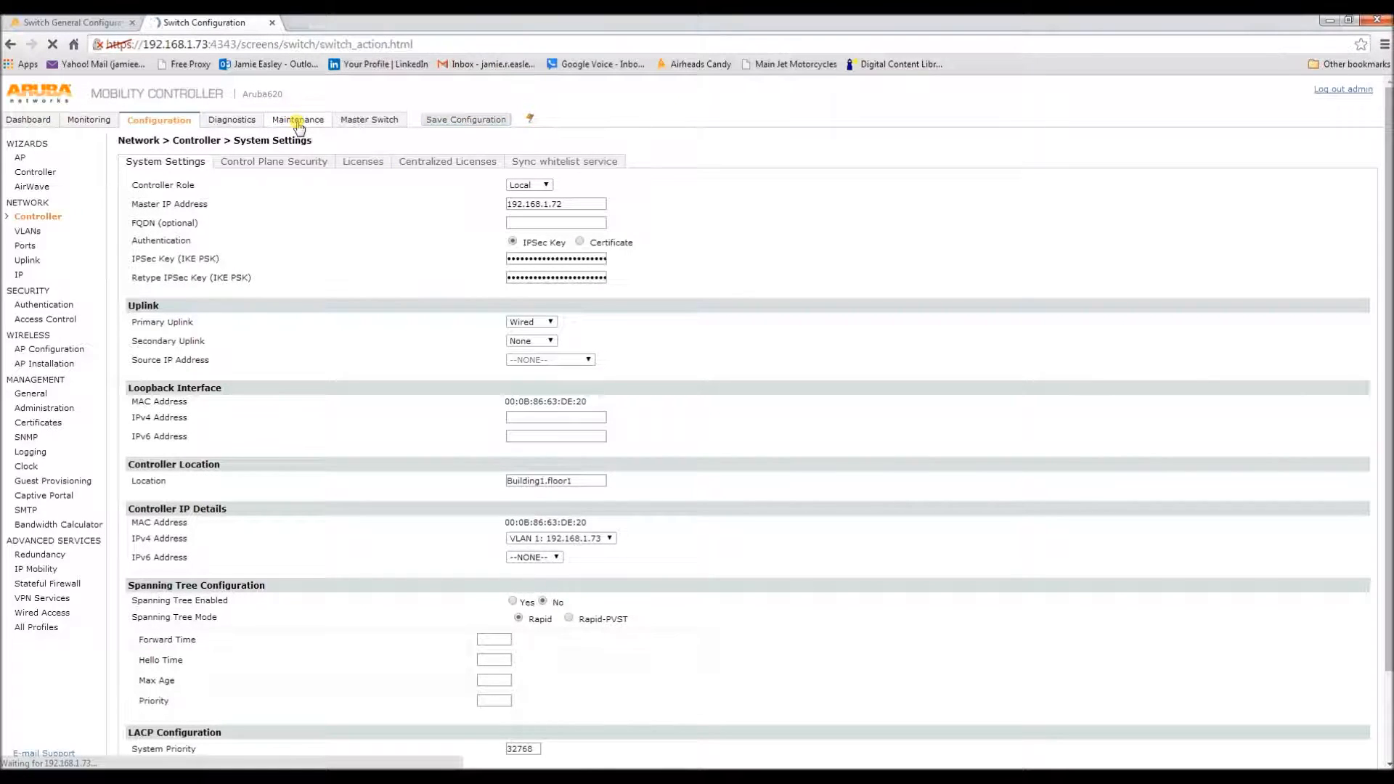
# Step: Reboot the controller via Maintenance > Reboot Controller with Save set to Yes
pyautogui.click(296, 119)
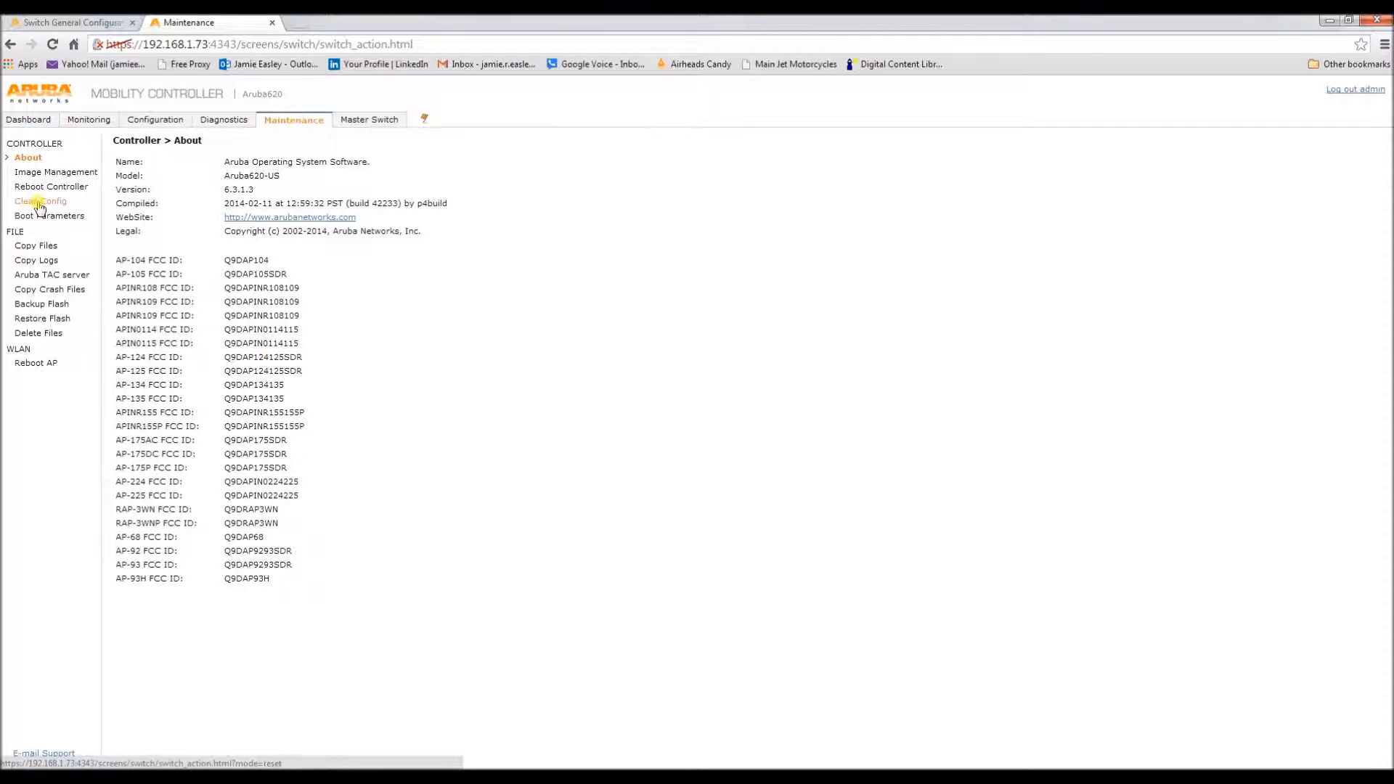
pyautogui.click(53, 186)
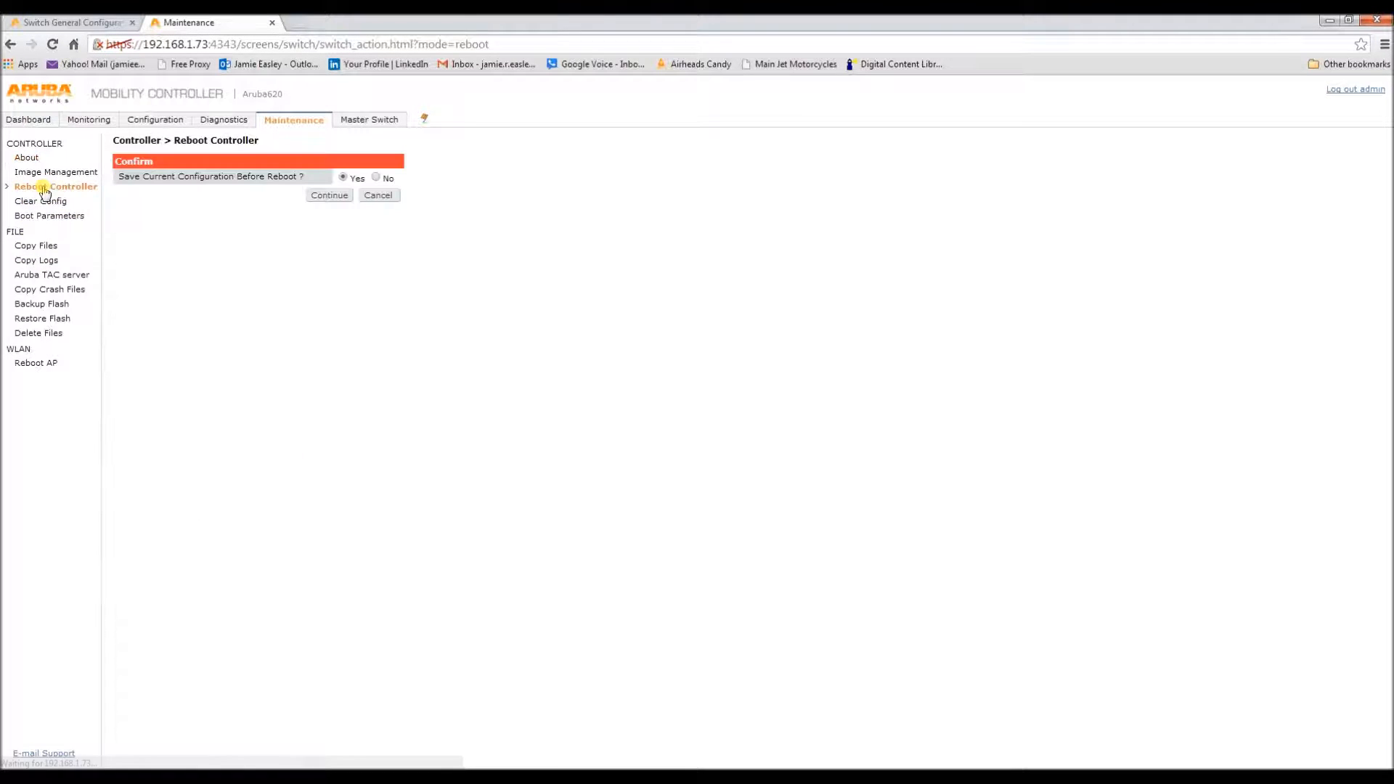
pyautogui.click(328, 194)
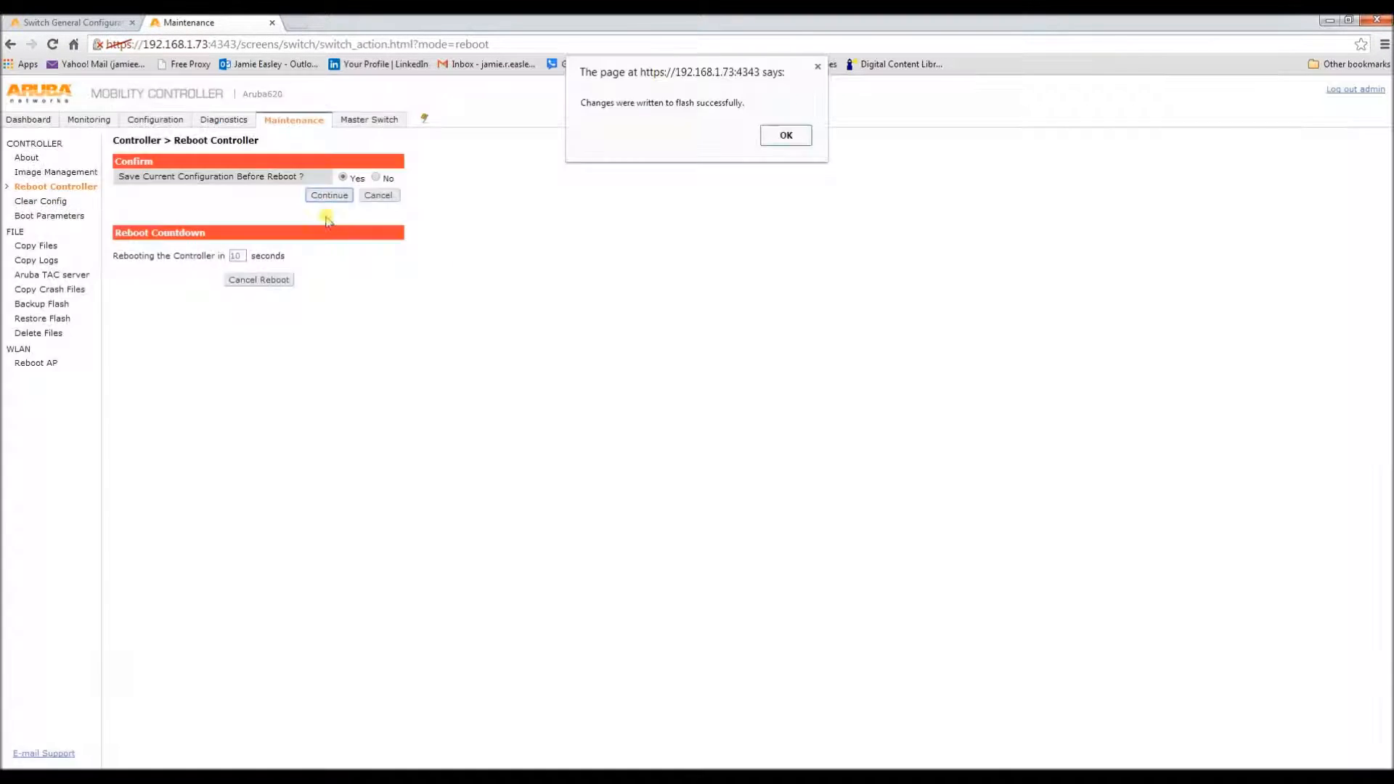
pyautogui.click(784, 135)
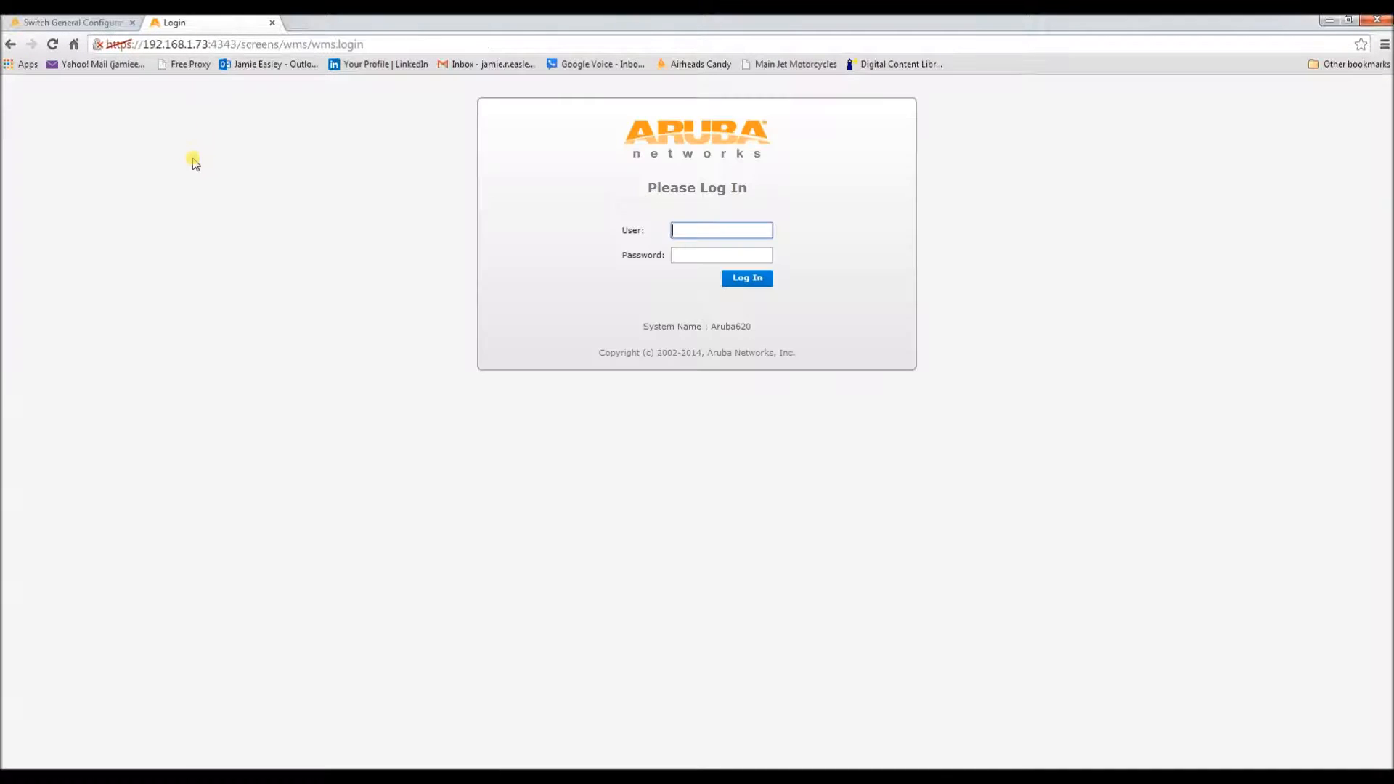
pyautogui.moveTo(185, 163)
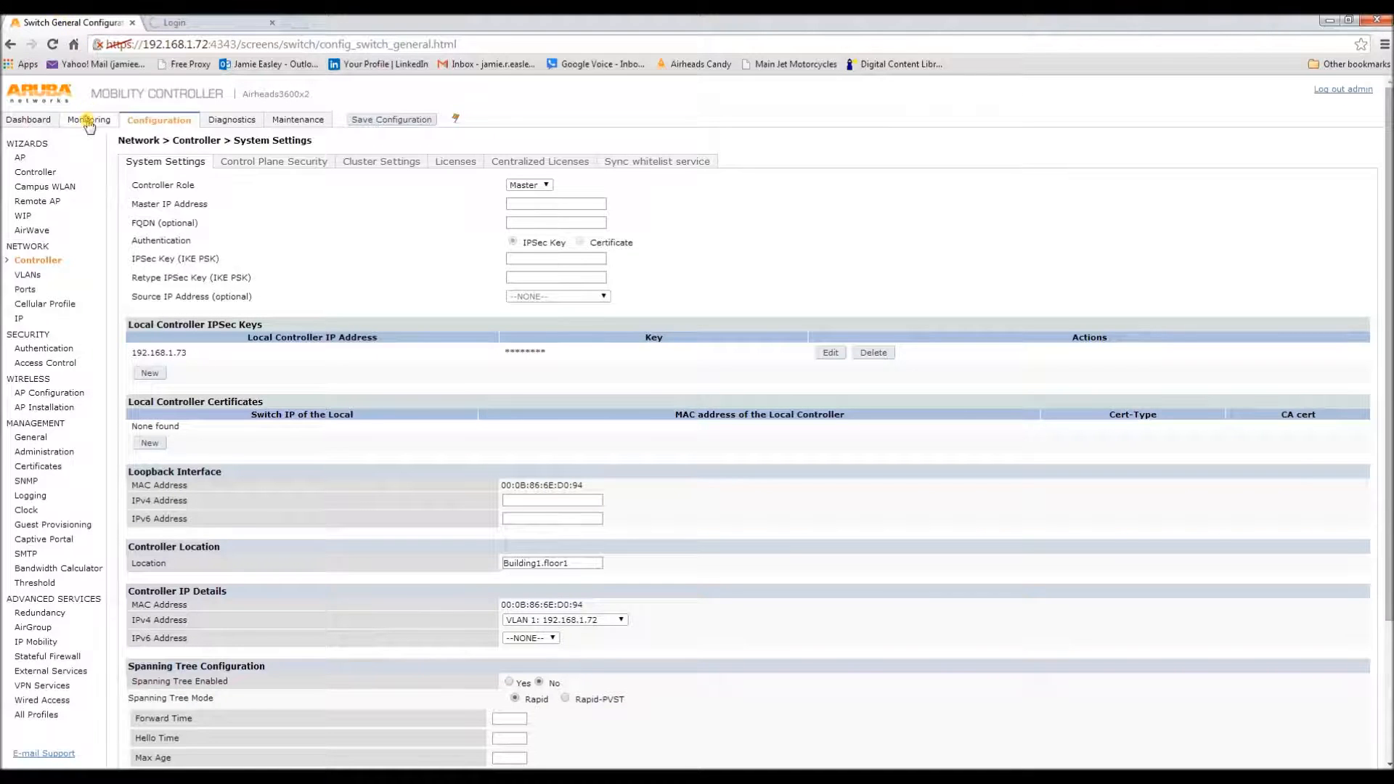
pyautogui.click(93, 119)
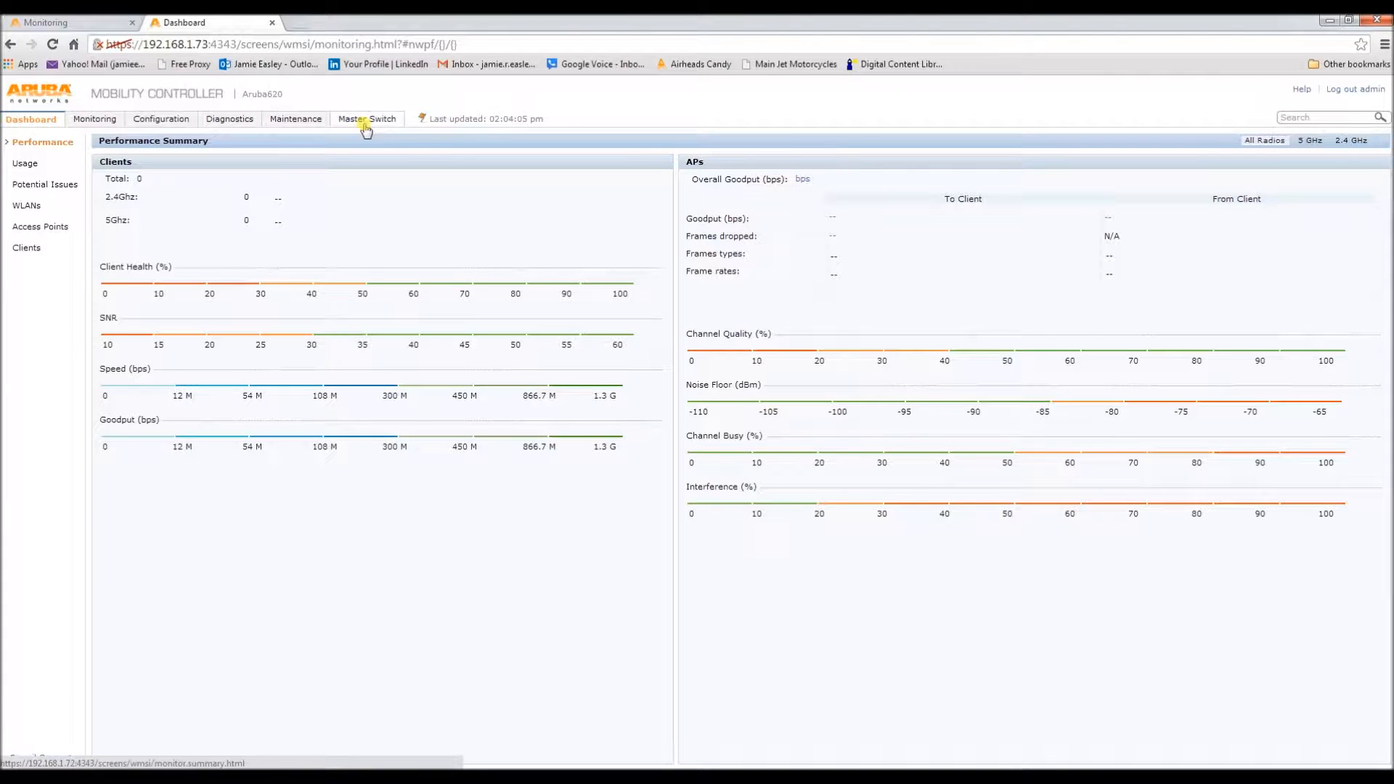
pyautogui.moveTo(366, 118)
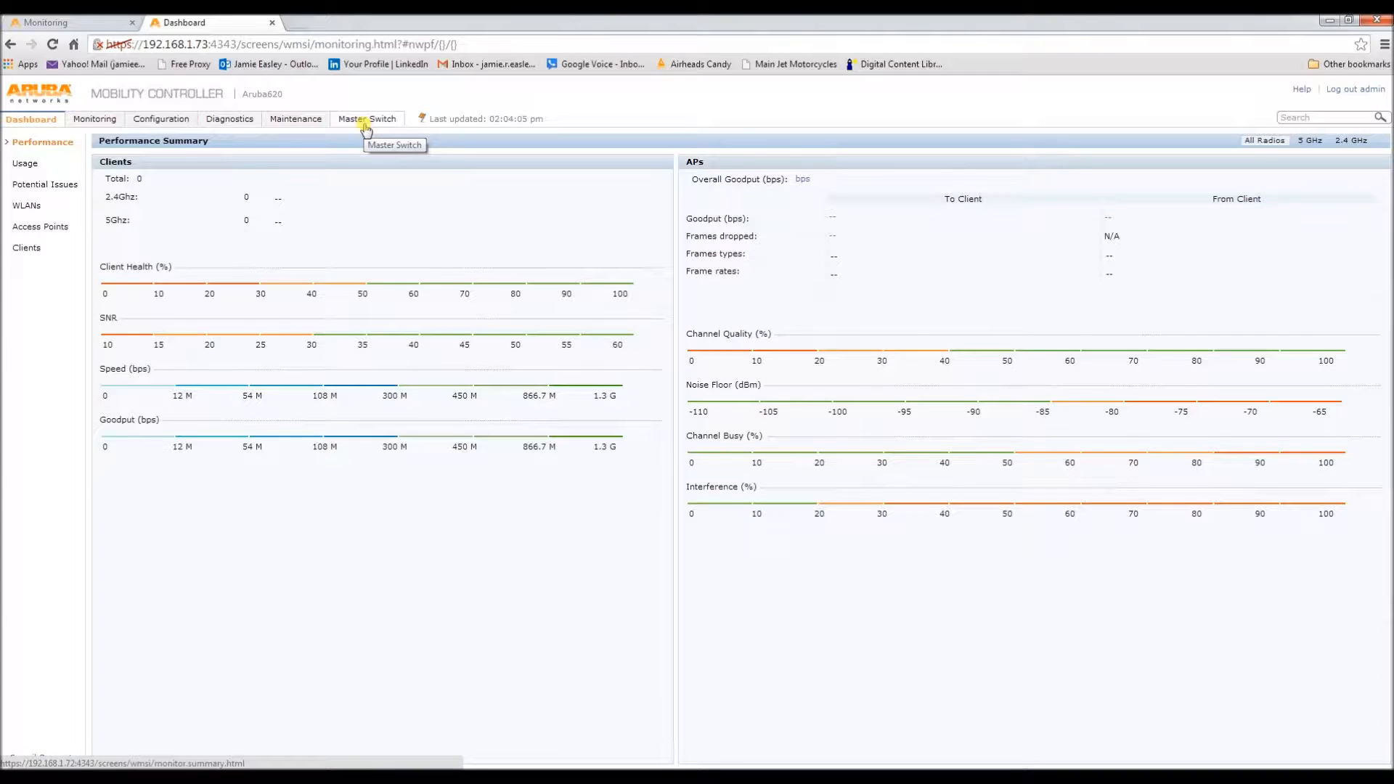
# Step: Open the Master Switch link from the top navigation in a new browser tab
pyautogui.rightClick(367, 118)
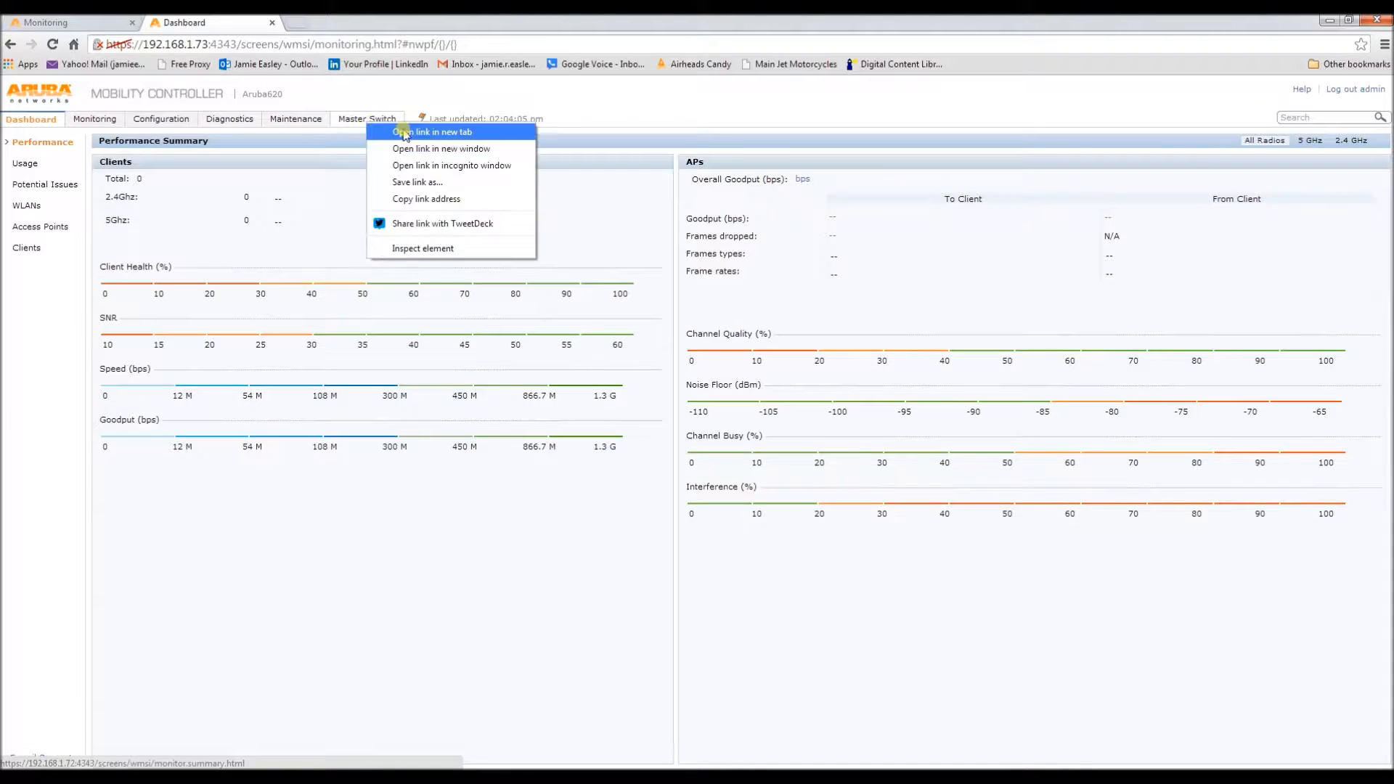
pyautogui.click(432, 132)
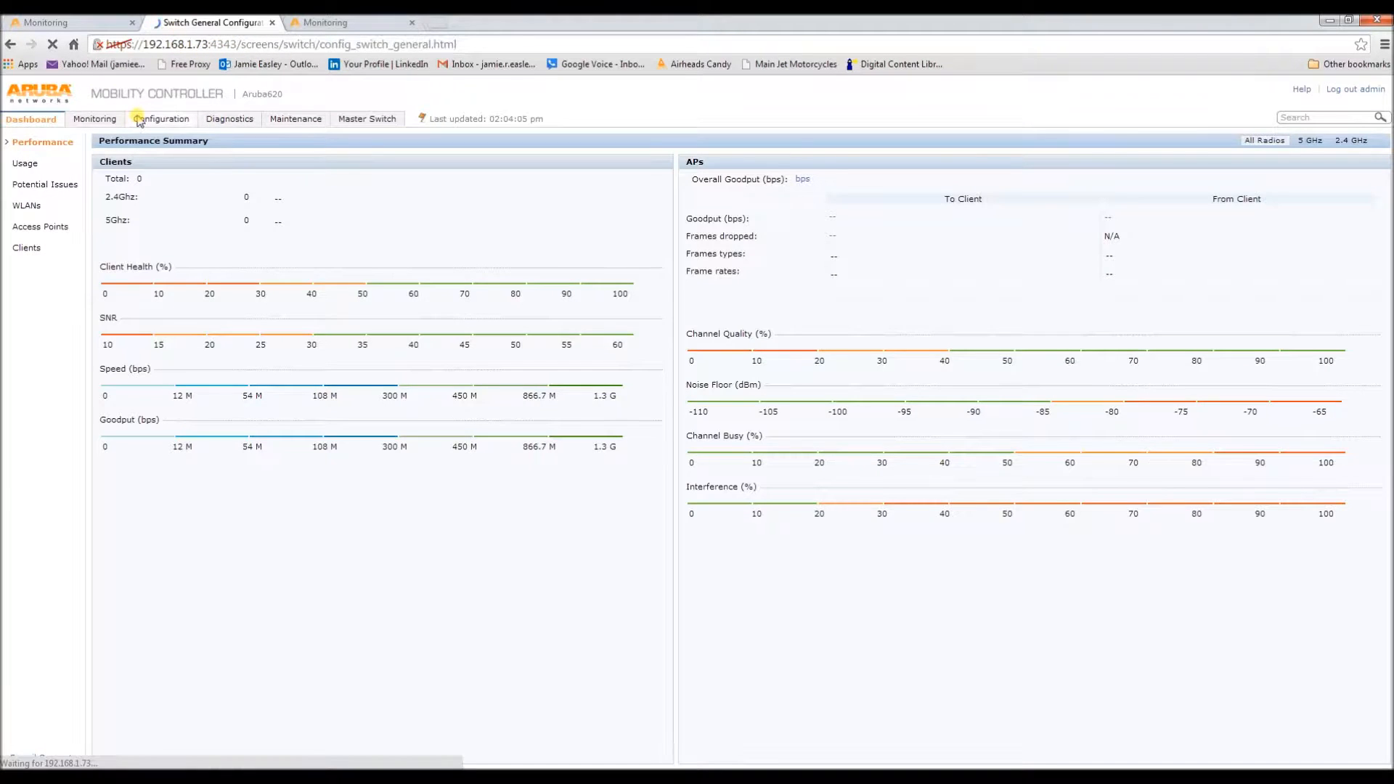
# Step: Go to the local controller's Configuration tab showing role Local with master 192.168.1.72
pyautogui.click(163, 118)
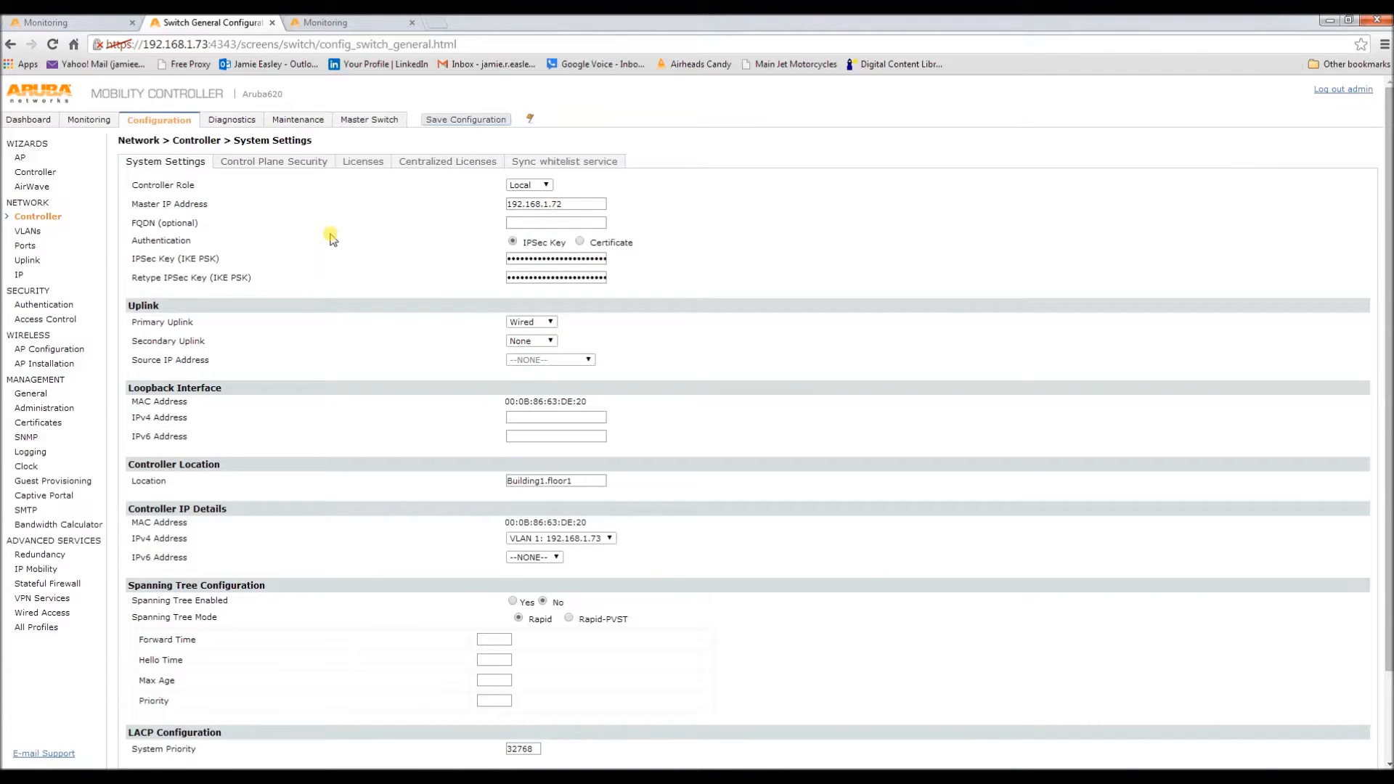
pyautogui.moveTo(331, 221)
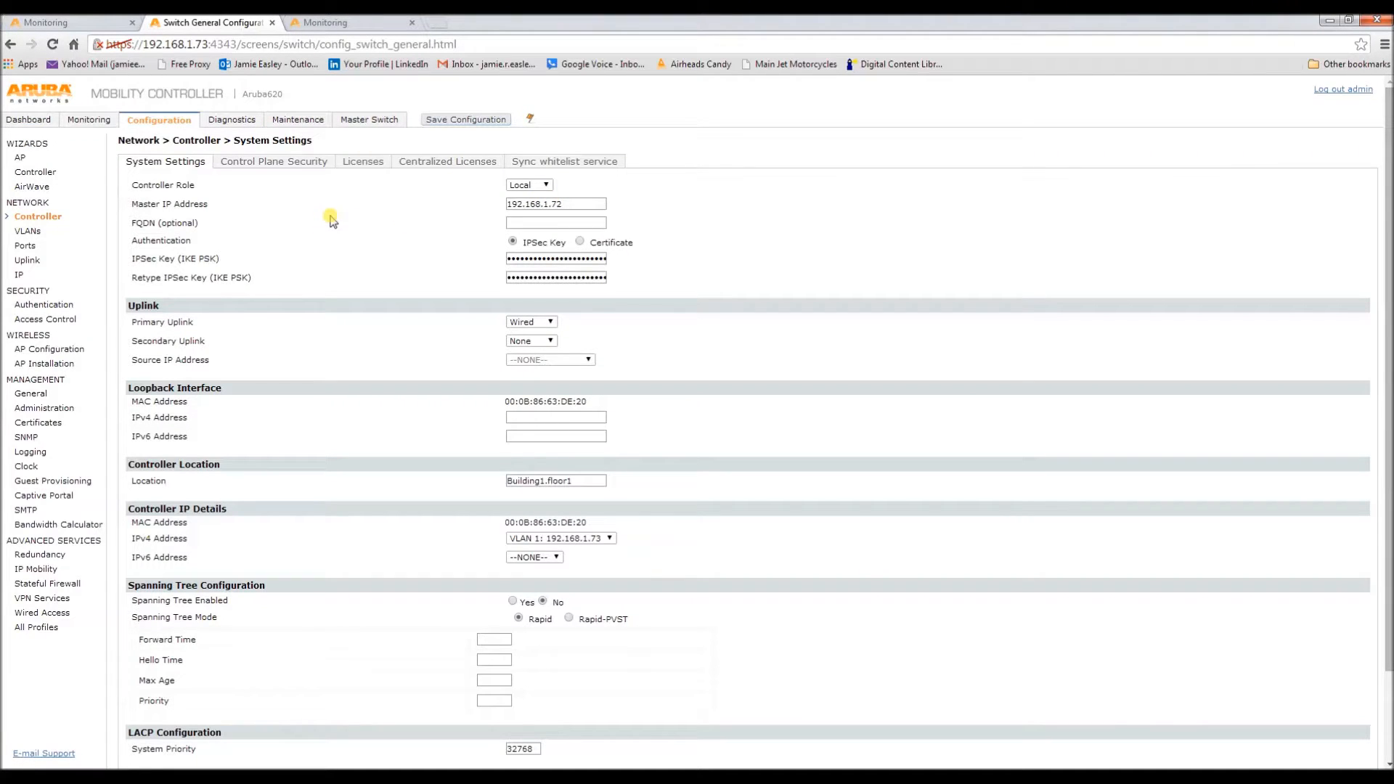